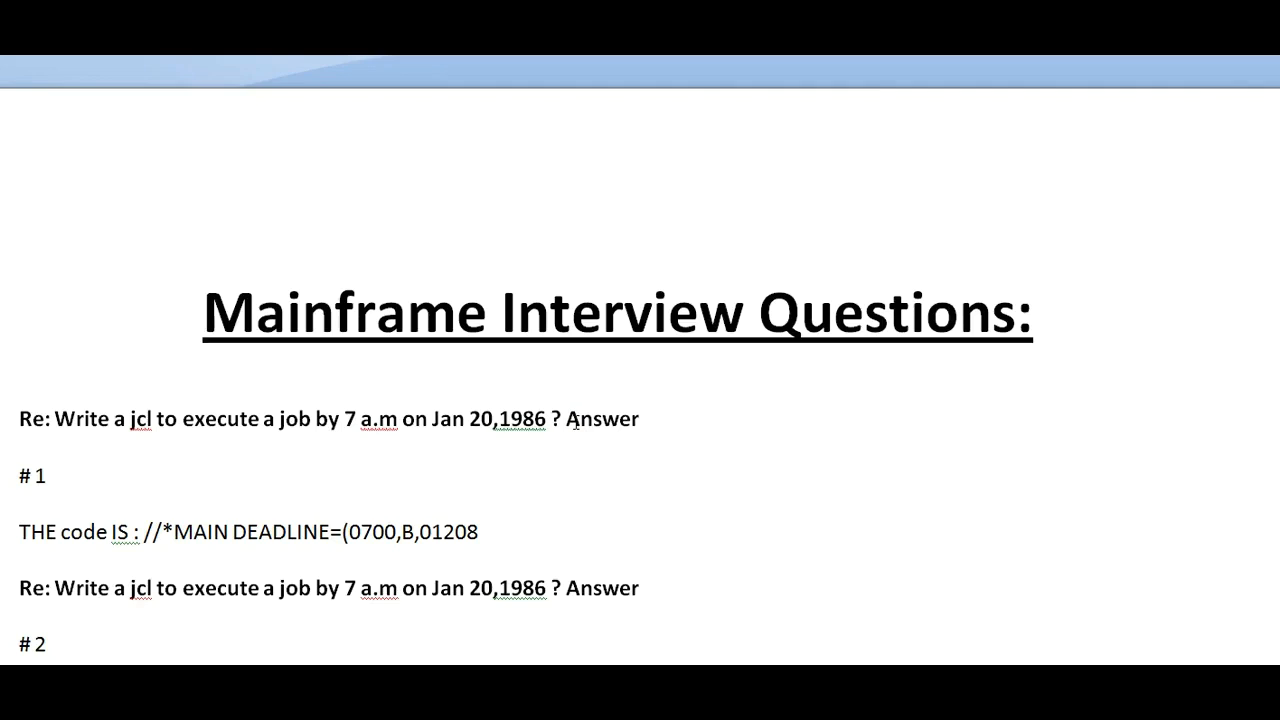
Bring answer #2's //JOB123 JOB card and SET SYSDATE and SYSTIME lines into view.
{"action": "left_click", "coordinate": [203, 312]}
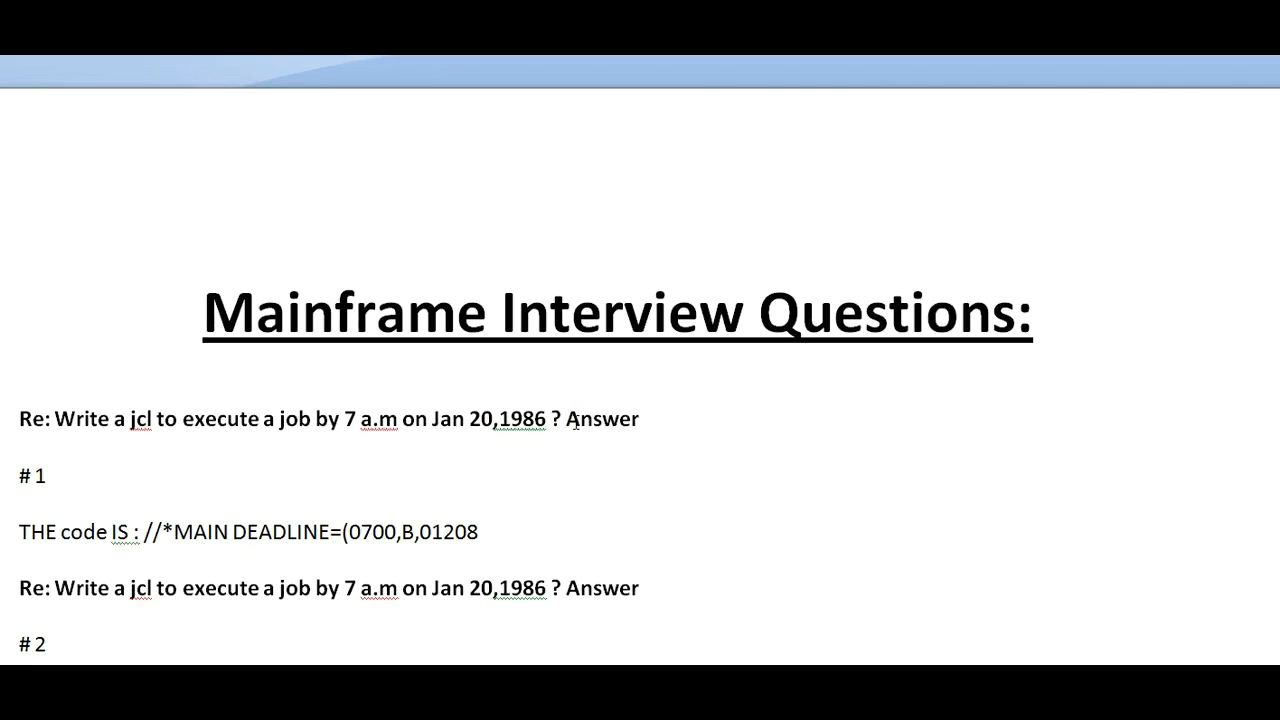
{"action": "left_click", "coordinate": [205, 312]}
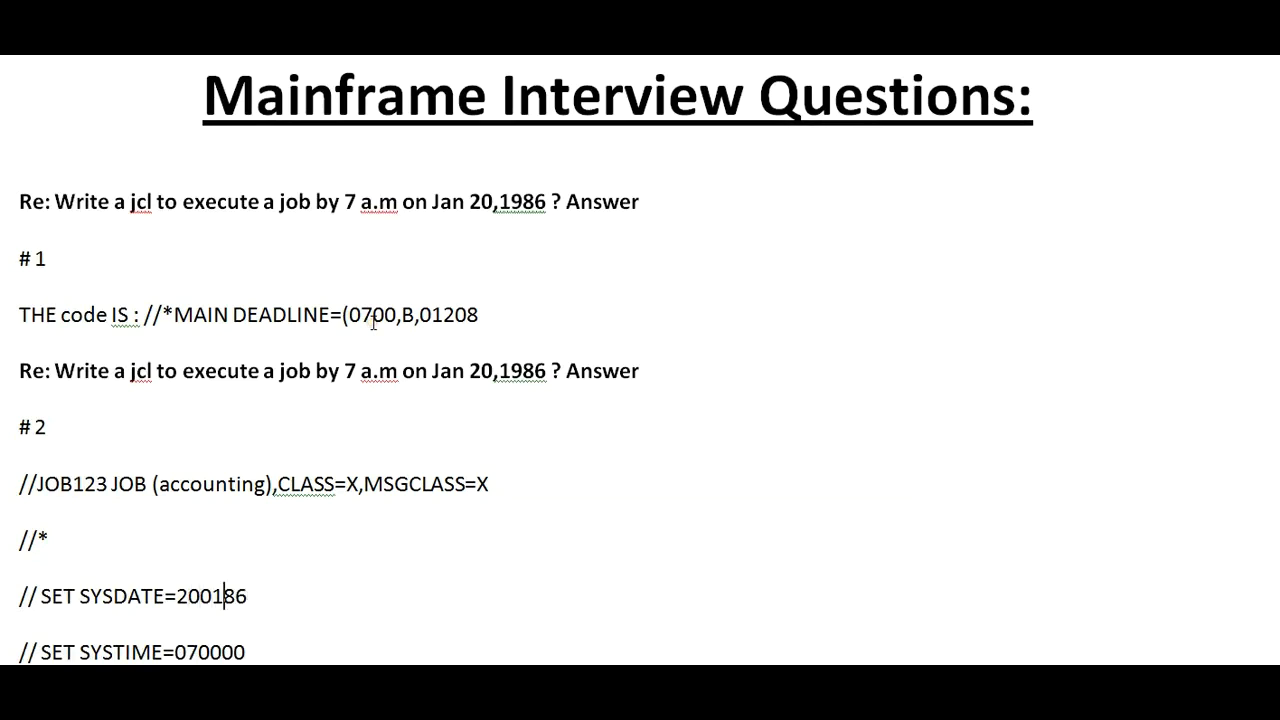
Scroll past //STEP1 EXEC PGM=IEFBR14 to the question on TIME and TIME=1440.
{"action": "scroll", "scroll_direction": "down", "scroll_amount": 3}
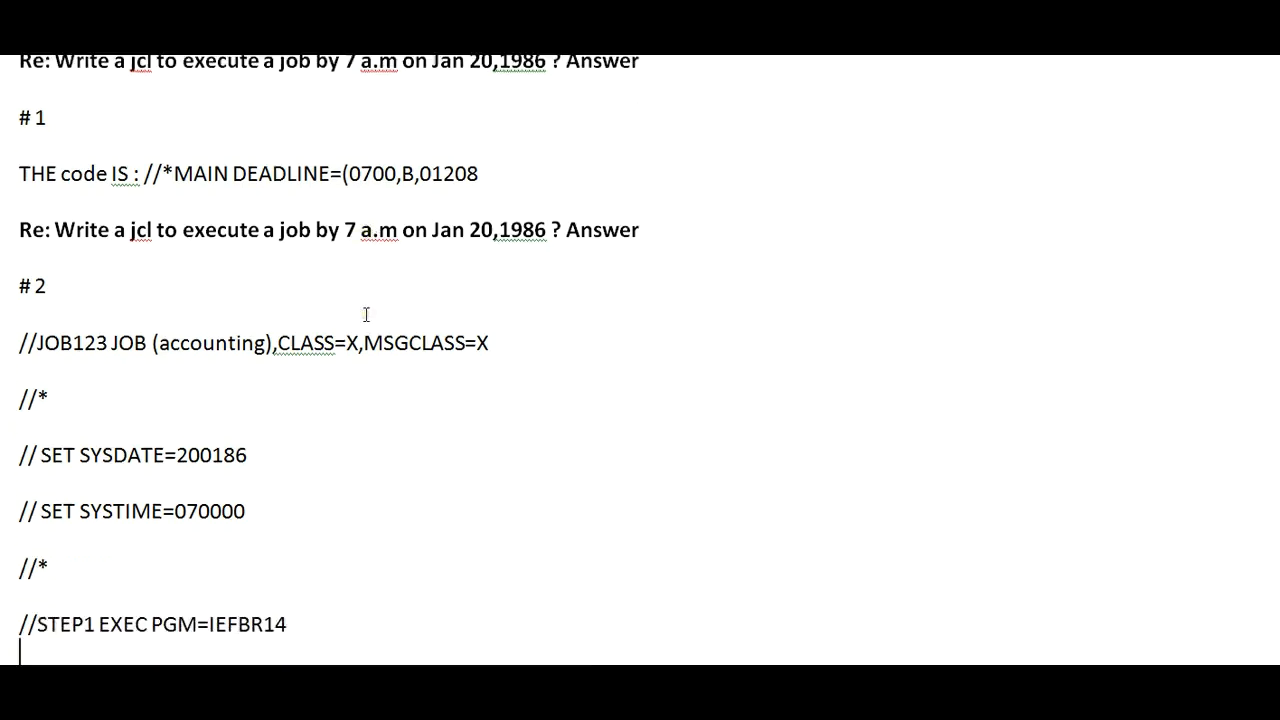
{"action": "scroll", "scroll_direction": "down", "scroll_amount": 3}
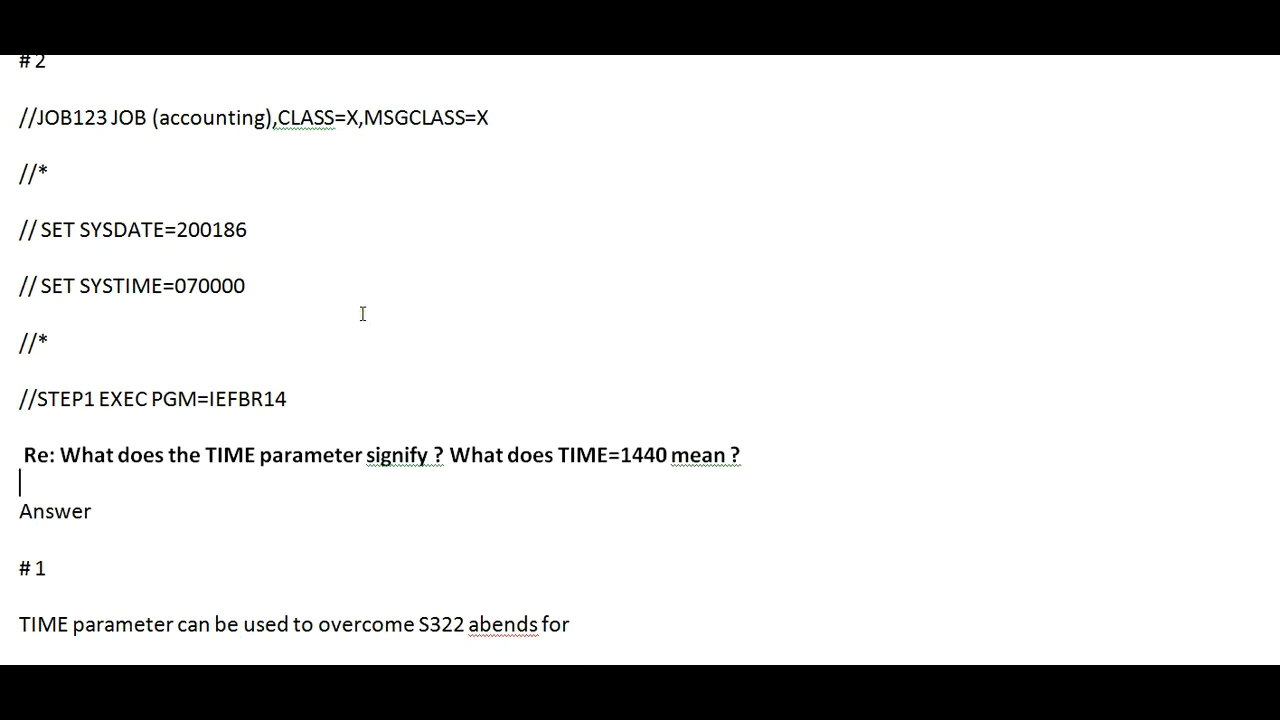
Read through TIME parameter answers #1 and #2, ending at '1440 - 24 hrs'.
{"action": "scroll", "scroll_direction": "down", "scroll_amount": 3}
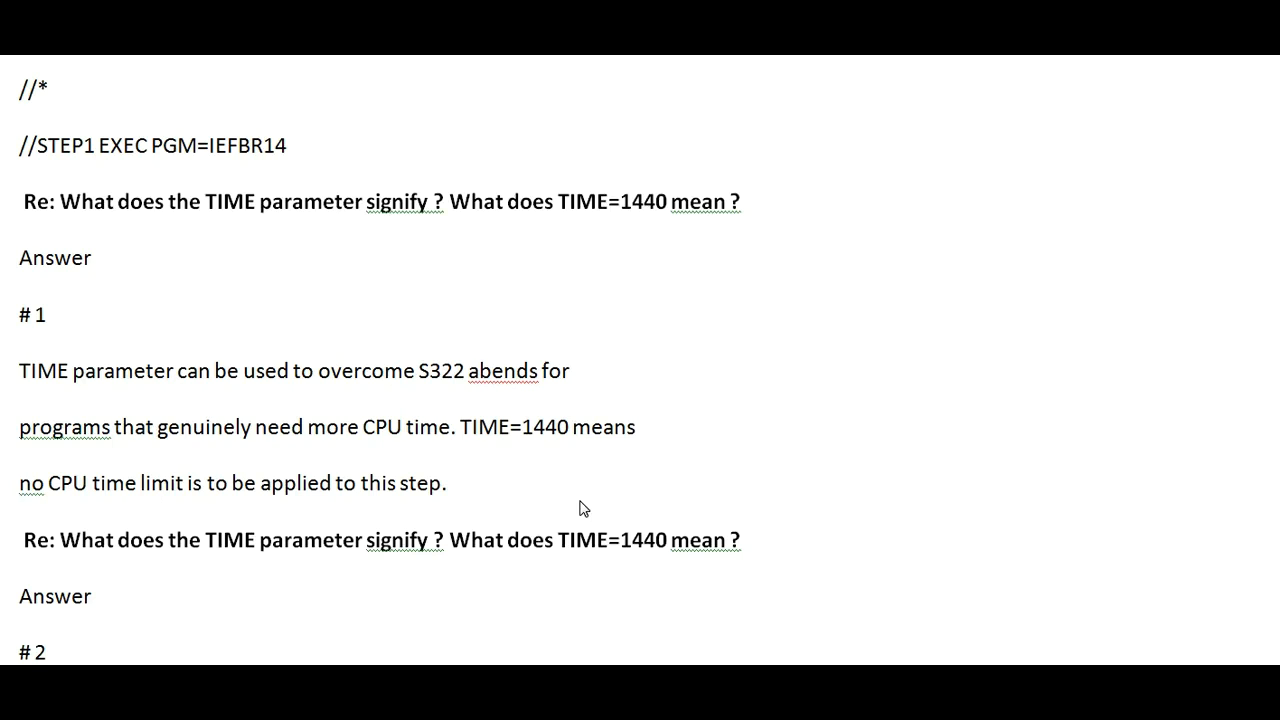
{"action": "scroll", "scroll_direction": "down", "scroll_amount": 3}
{"action": "type", "text": "1440 - 24 hrs"}
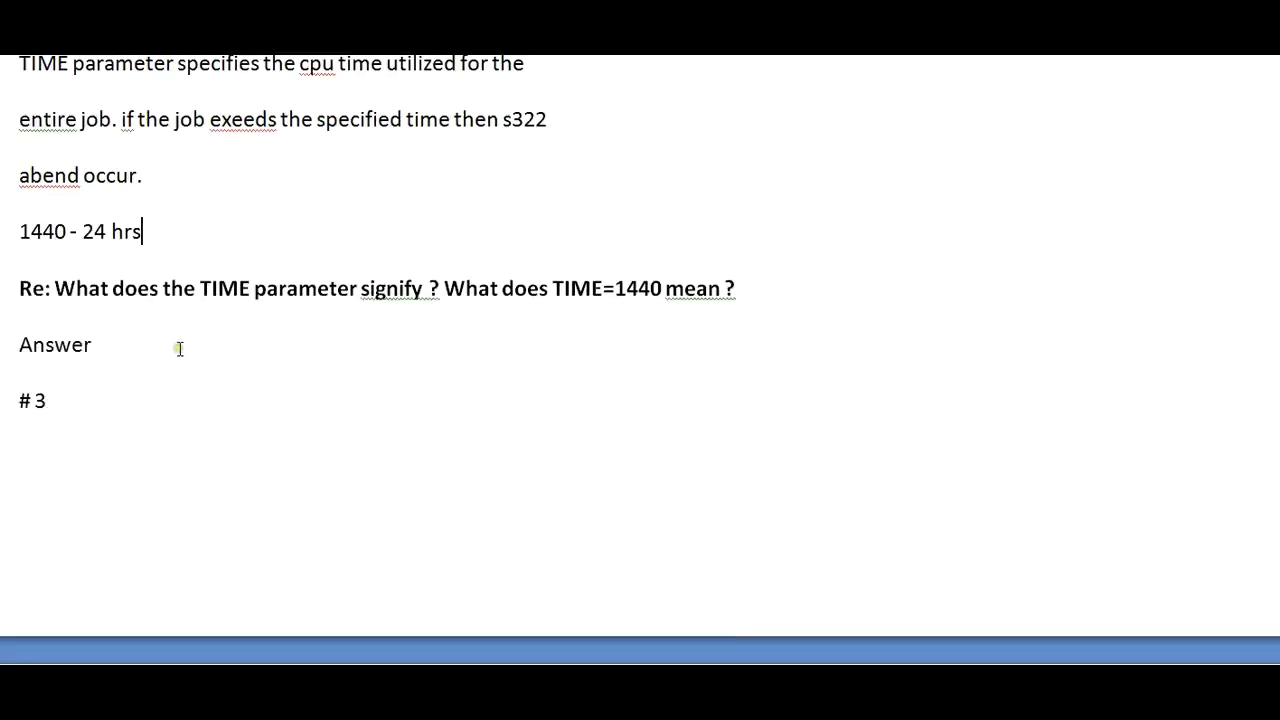
Show answer #3's 'Formats are' list, from TIME=1440 through TIME=NOLIMIT.
{"action": "scroll", "scroll_direction": "down", "scroll_amount": 3}
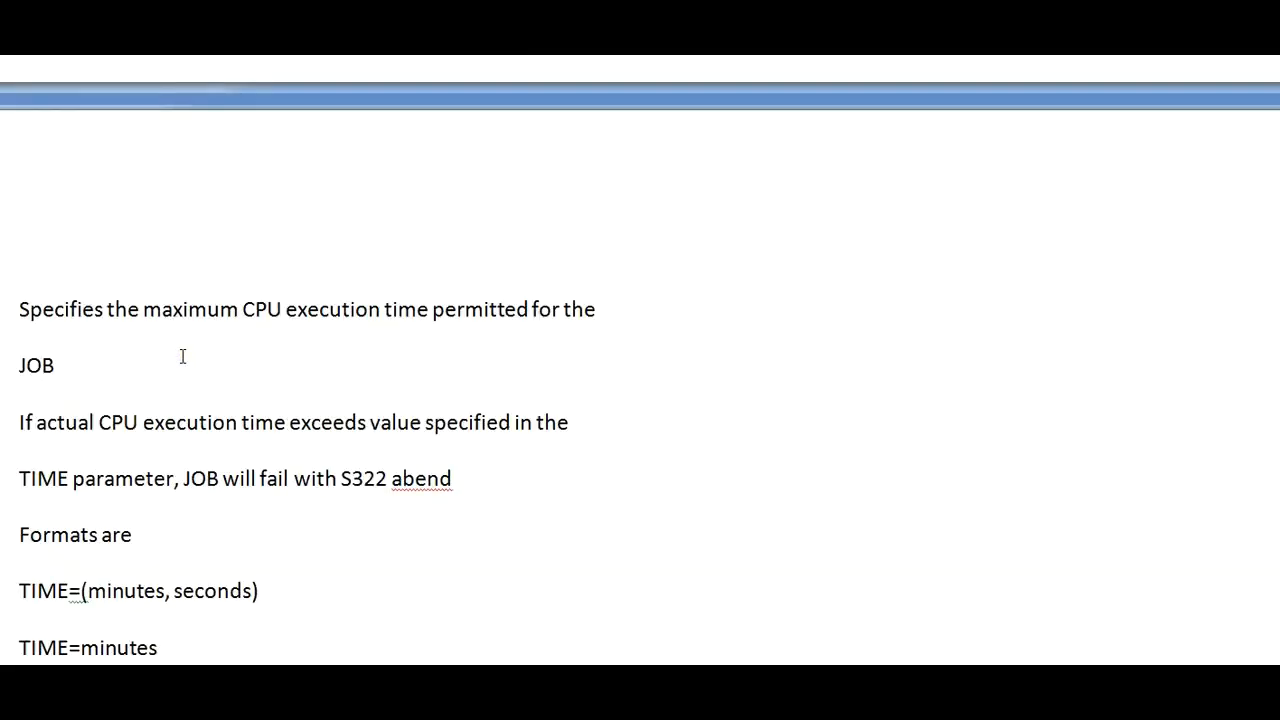
{"action": "mouse_move", "coordinate": [464, 347]}
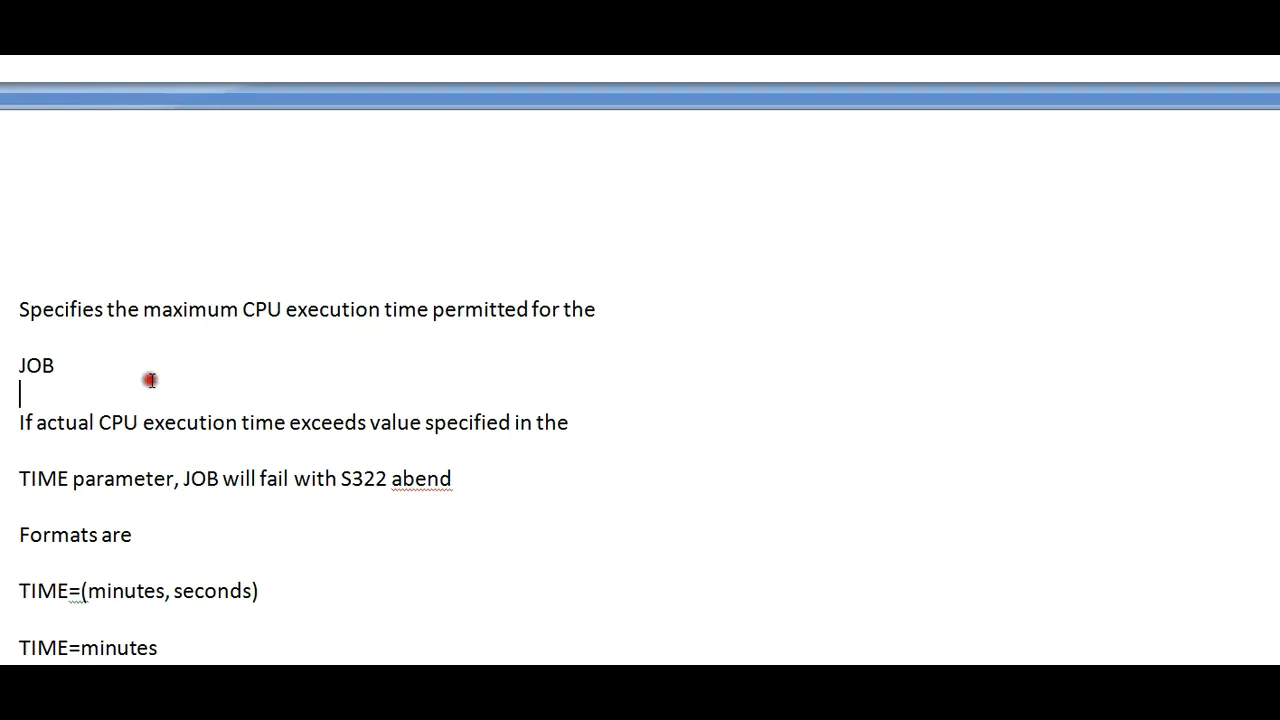
{"action": "scroll", "scroll_direction": "down", "scroll_amount": 3}
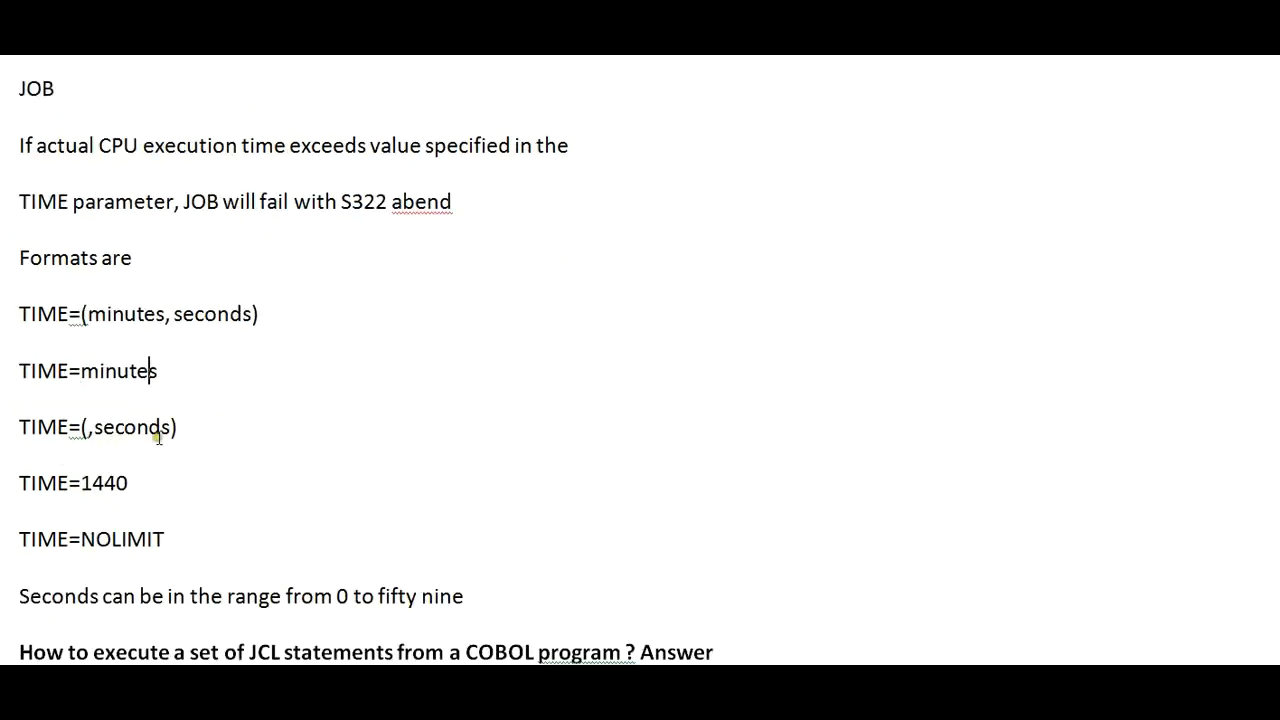
{"action": "scroll", "scroll_direction": "down", "scroll_amount": 3}
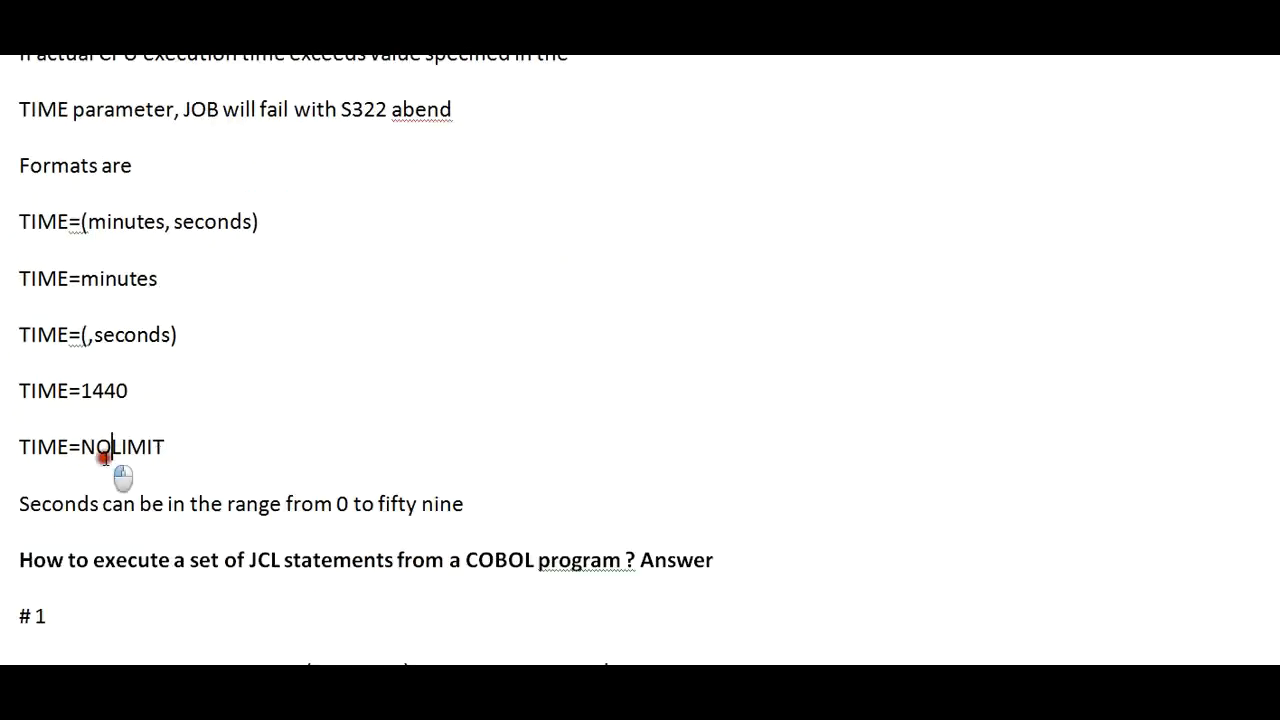
{"action": "mouse_move", "coordinate": [120, 500]}
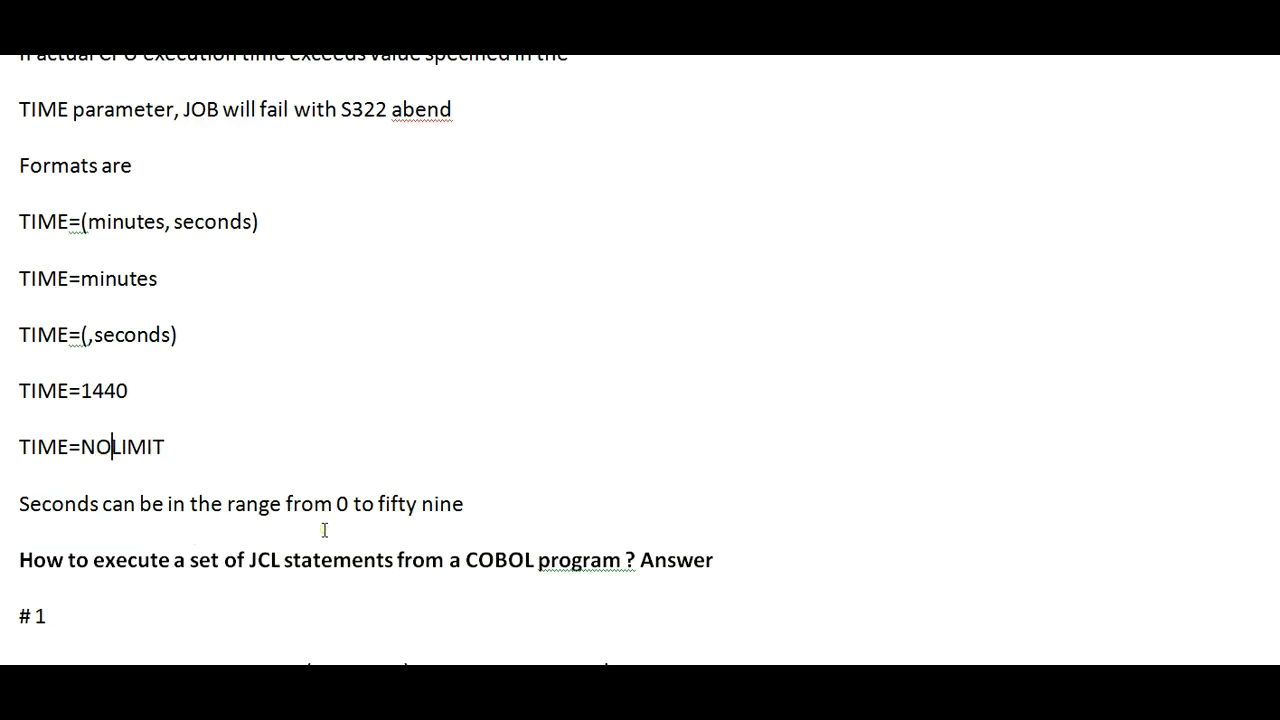
{"action": "mouse_move", "coordinate": [155, 407]}
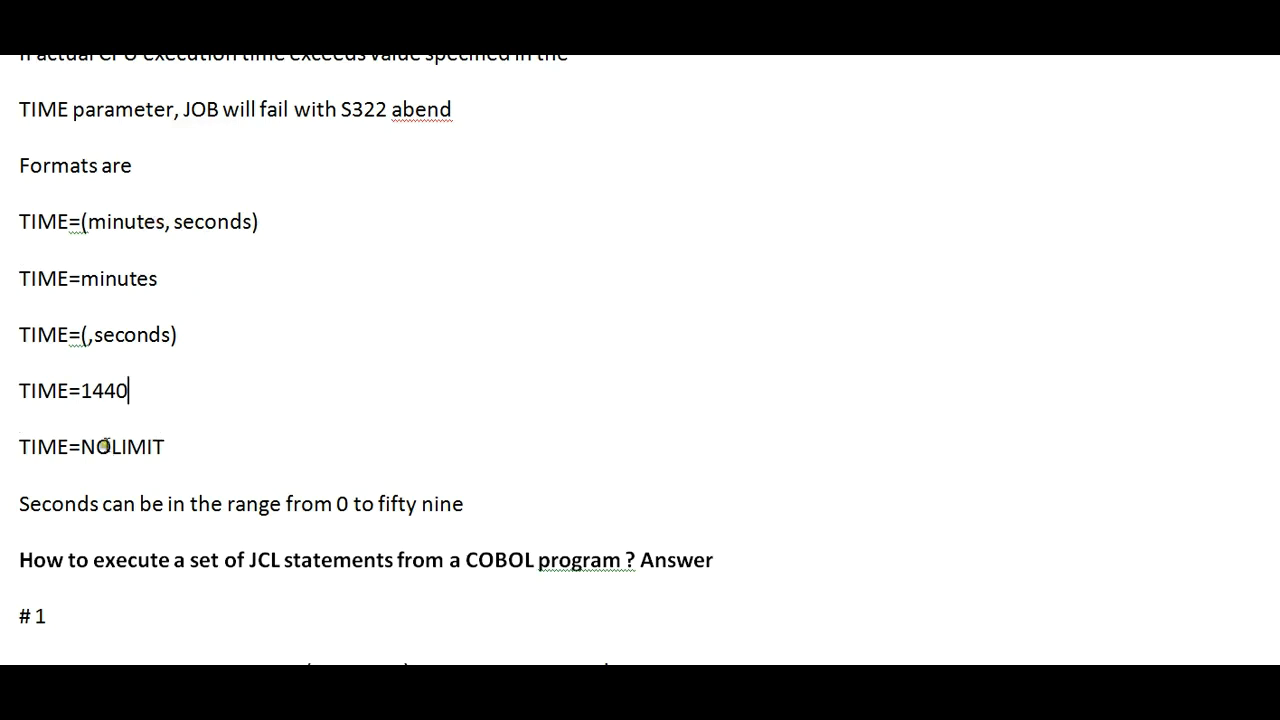
Show the COBOL-JCL answers with EXEC CICS SPOOL WRITE and SYSOUT=(*,INTRDR).
{"action": "scroll", "scroll_direction": "down", "scroll_amount": 3}
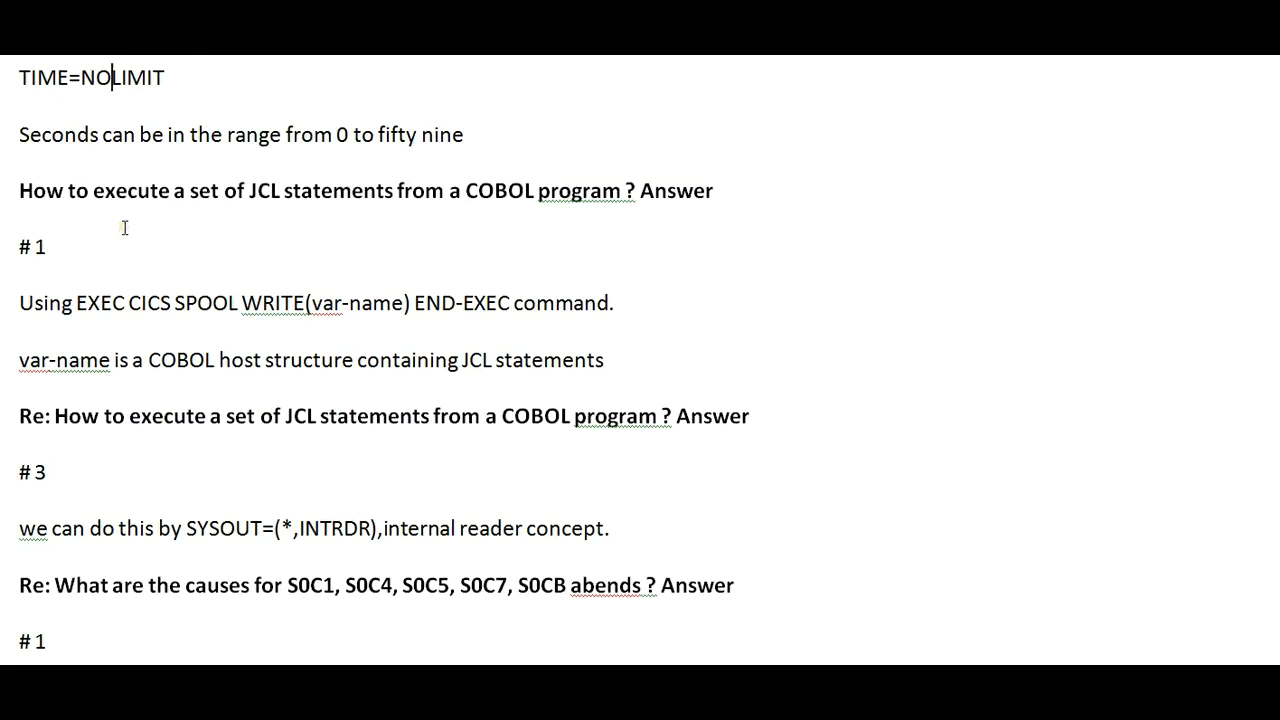
{"action": "mouse_move", "coordinate": [231, 271]}
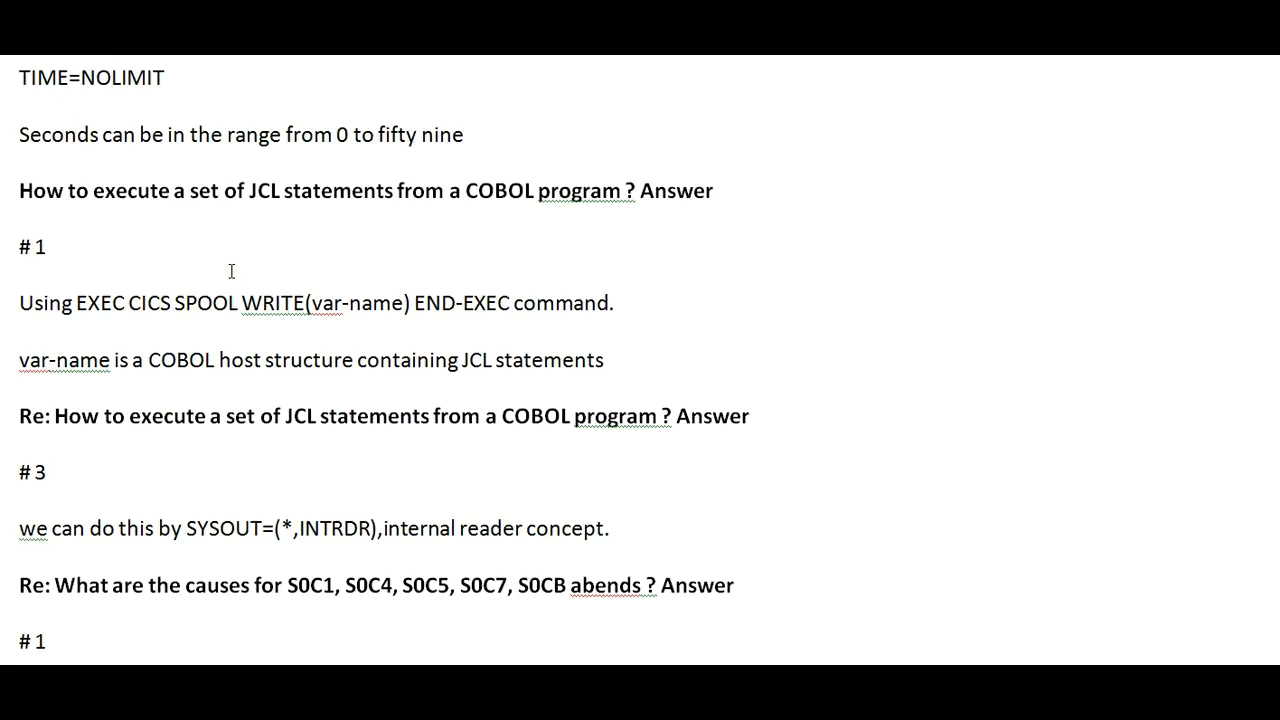
{"action": "scroll", "scroll_direction": "down", "scroll_amount": 3}
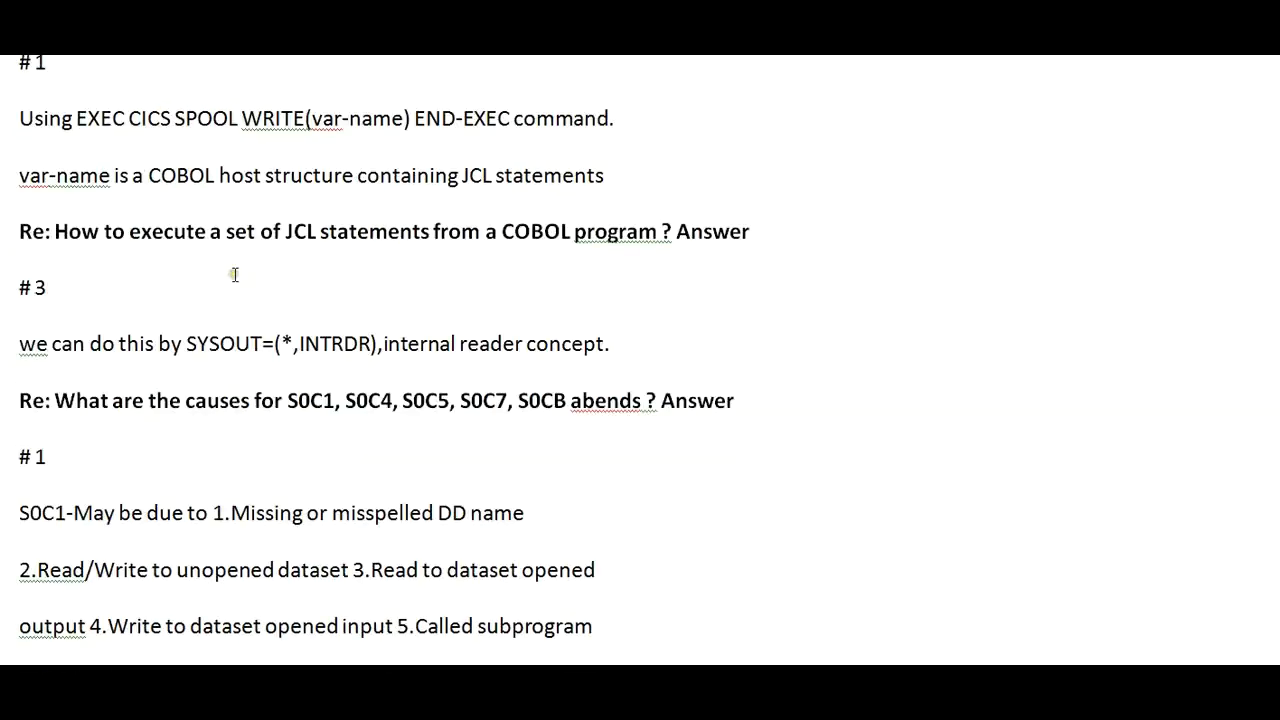
{"action": "scroll", "scroll_direction": "up", "scroll_amount": 3}
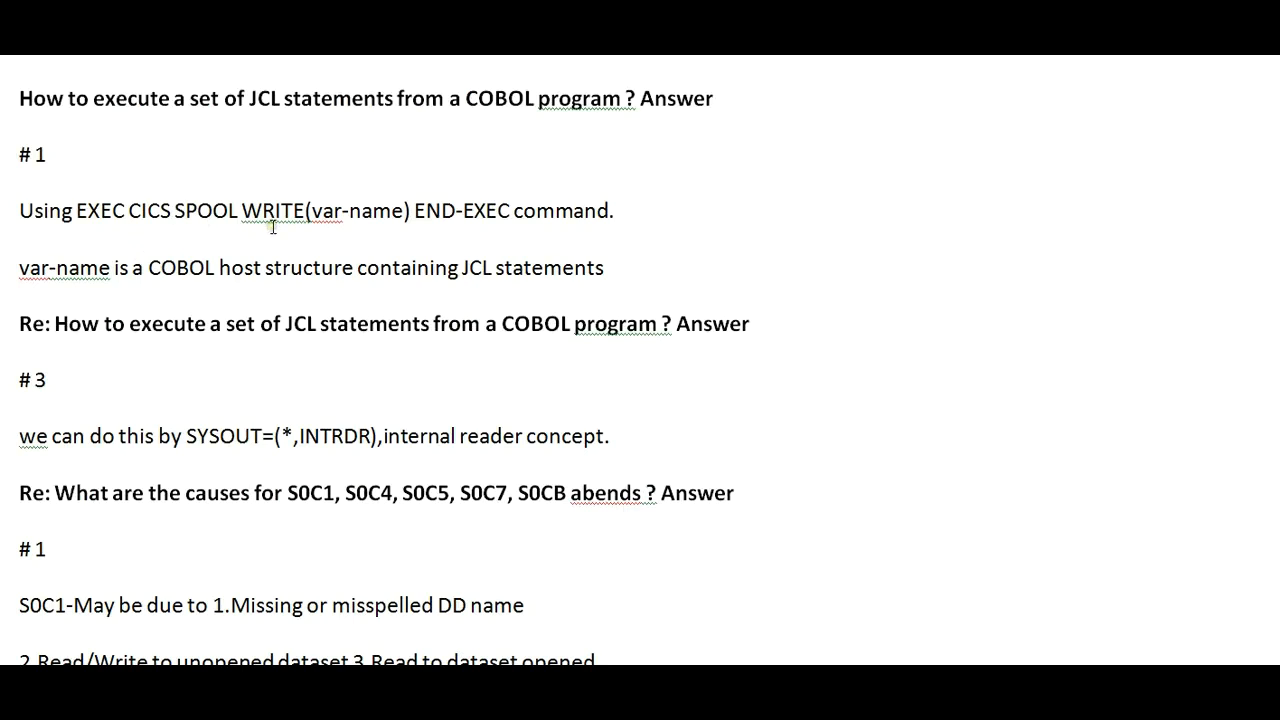
{"action": "mouse_move", "coordinate": [576, 245]}
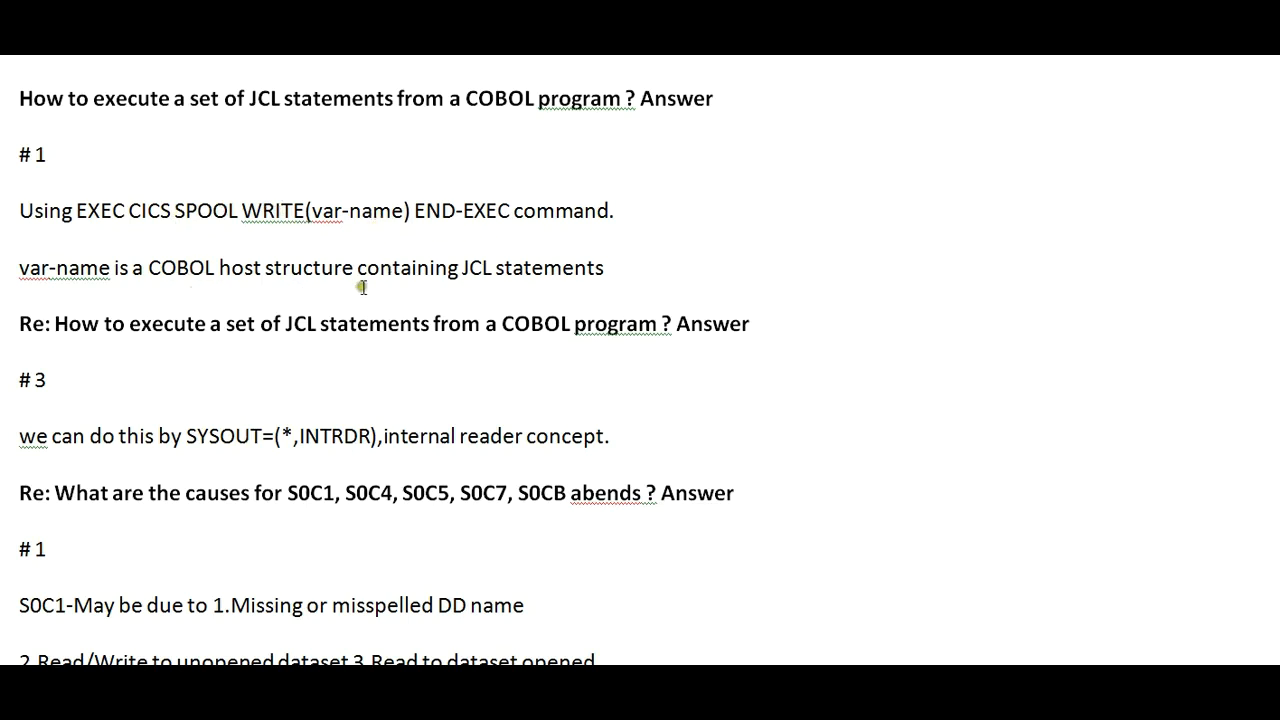
{"action": "mouse_move", "coordinate": [570, 310]}
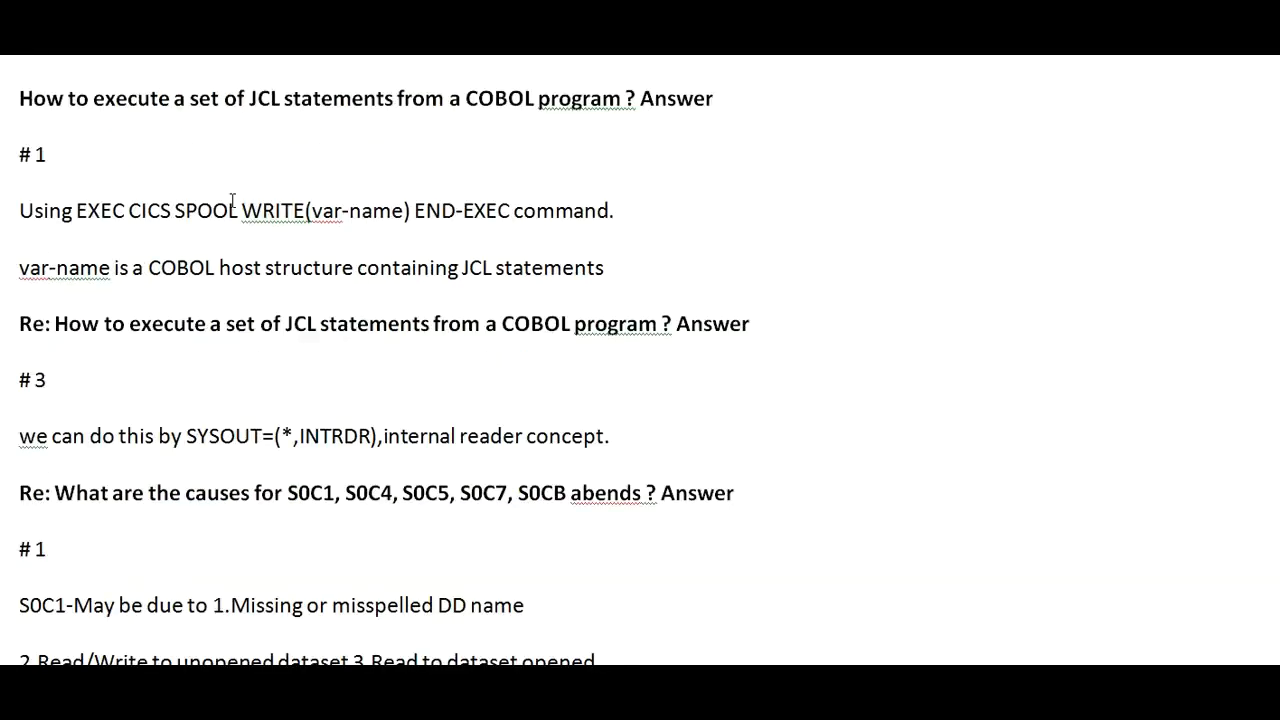
Break the S0C1 and S0C4 abend causes into one numbered cause per line.
{"action": "scroll", "scroll_direction": "down", "scroll_amount": 3}
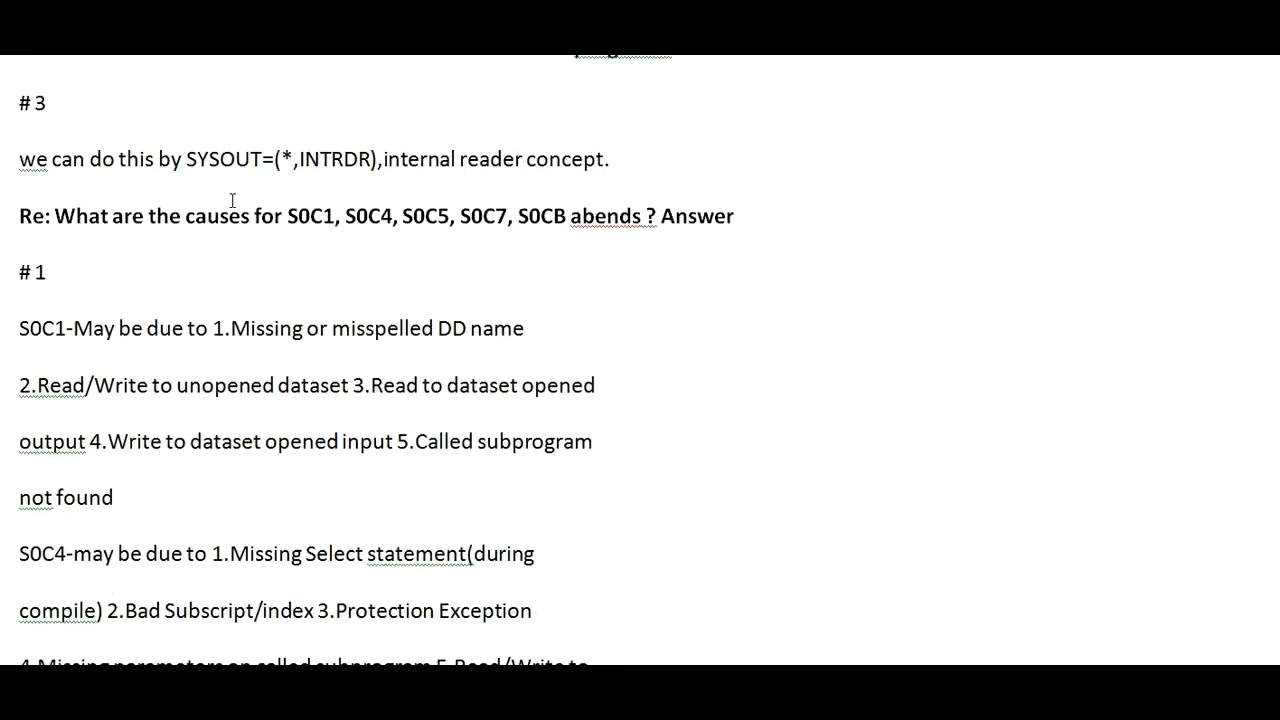
{"action": "scroll", "scroll_direction": "down", "scroll_amount": 3}
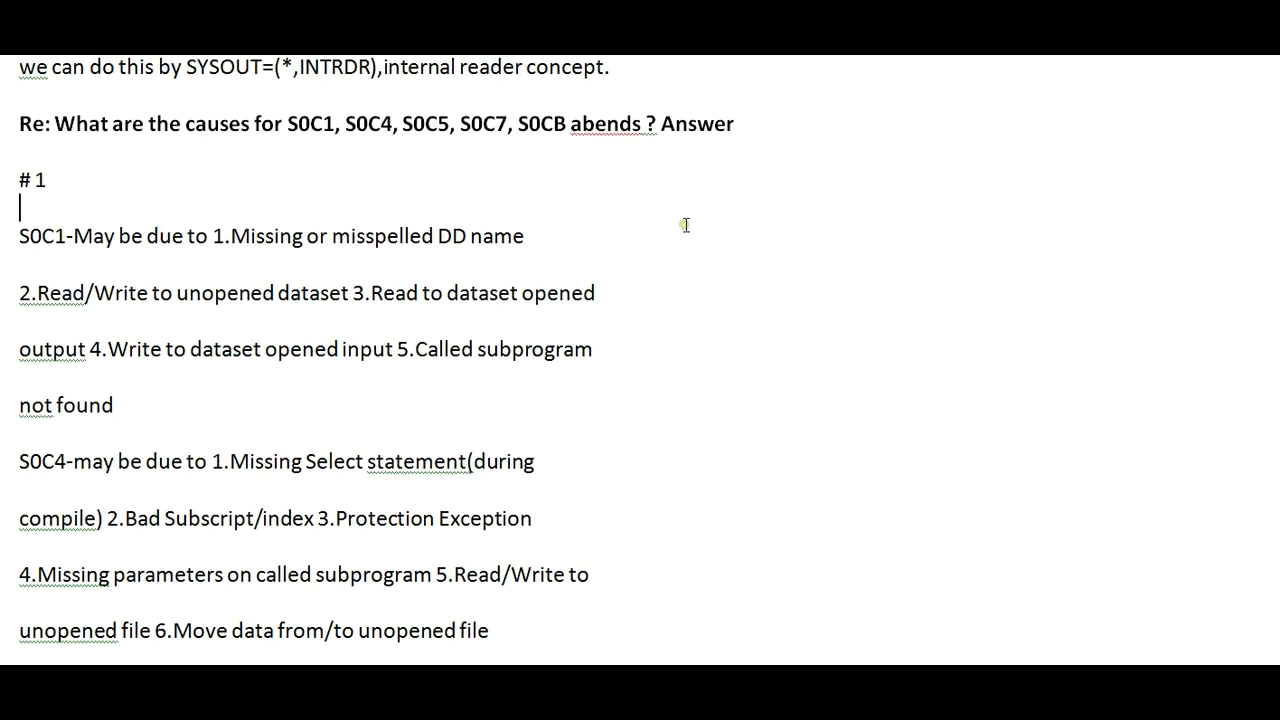
{"action": "mouse_move", "coordinate": [213, 248]}
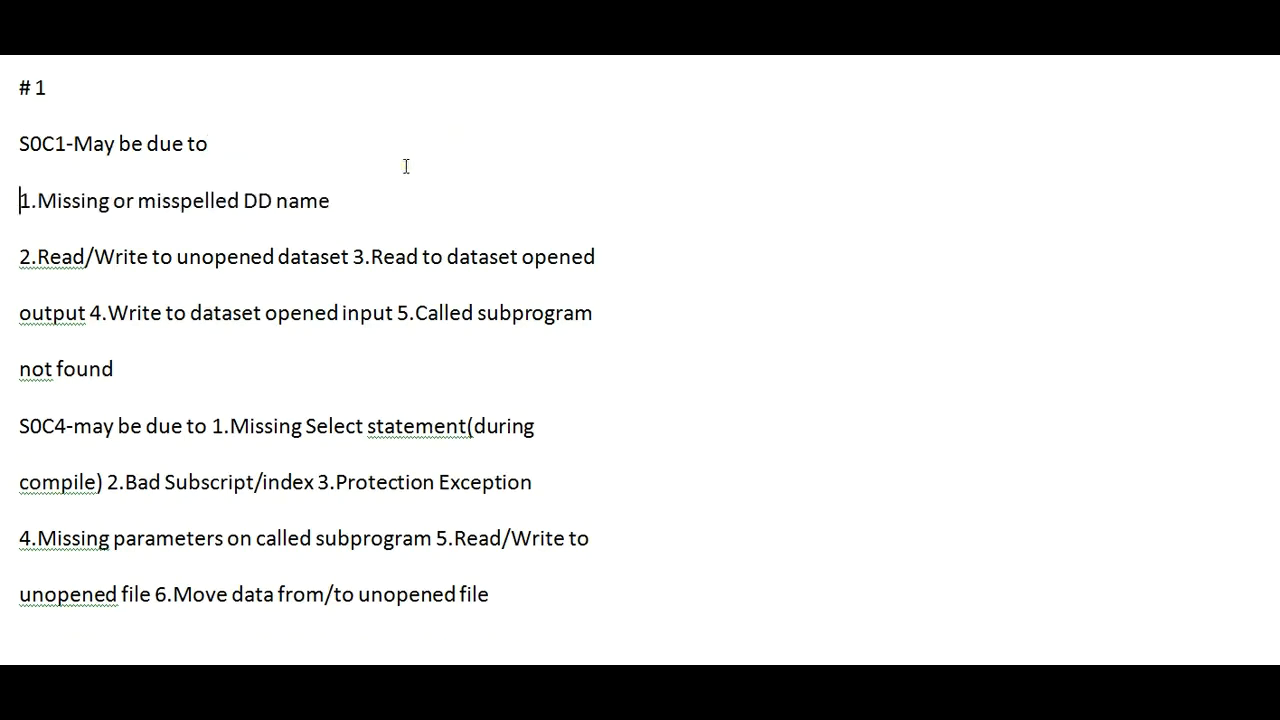
{"action": "left_click", "coordinate": [28, 200]}
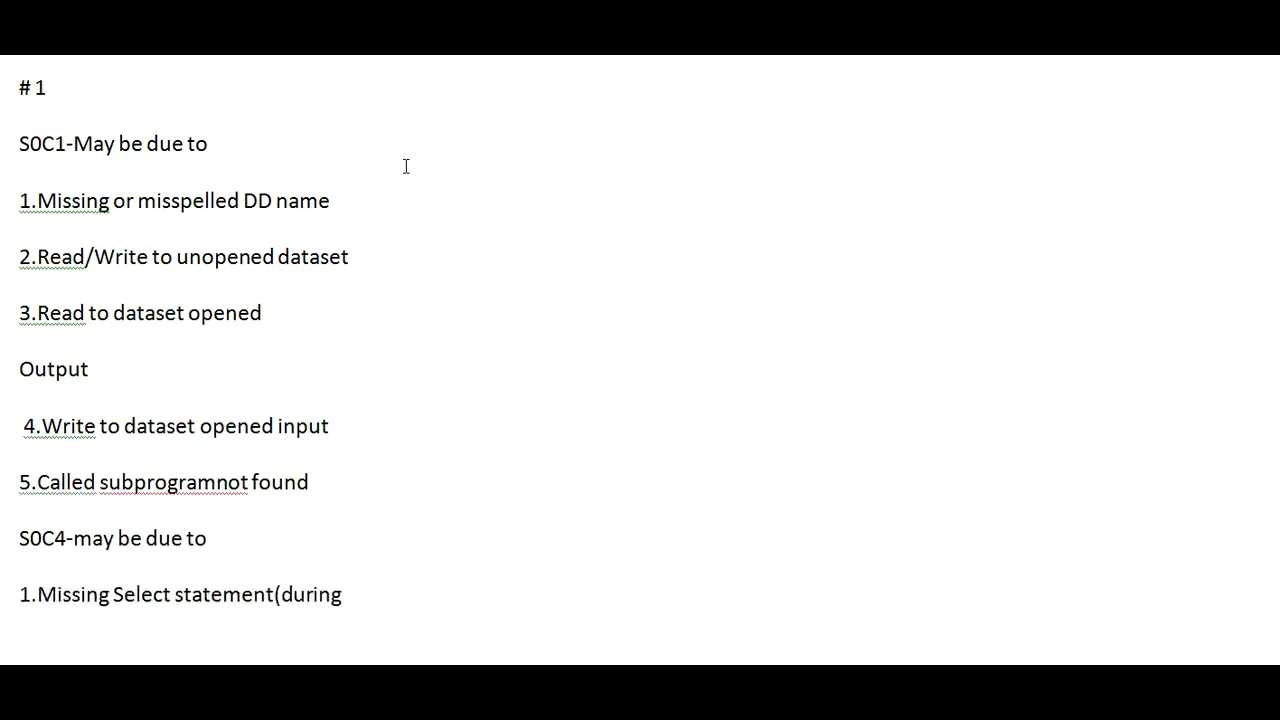
{"action": "scroll", "scroll_direction": "down", "scroll_amount": 3}
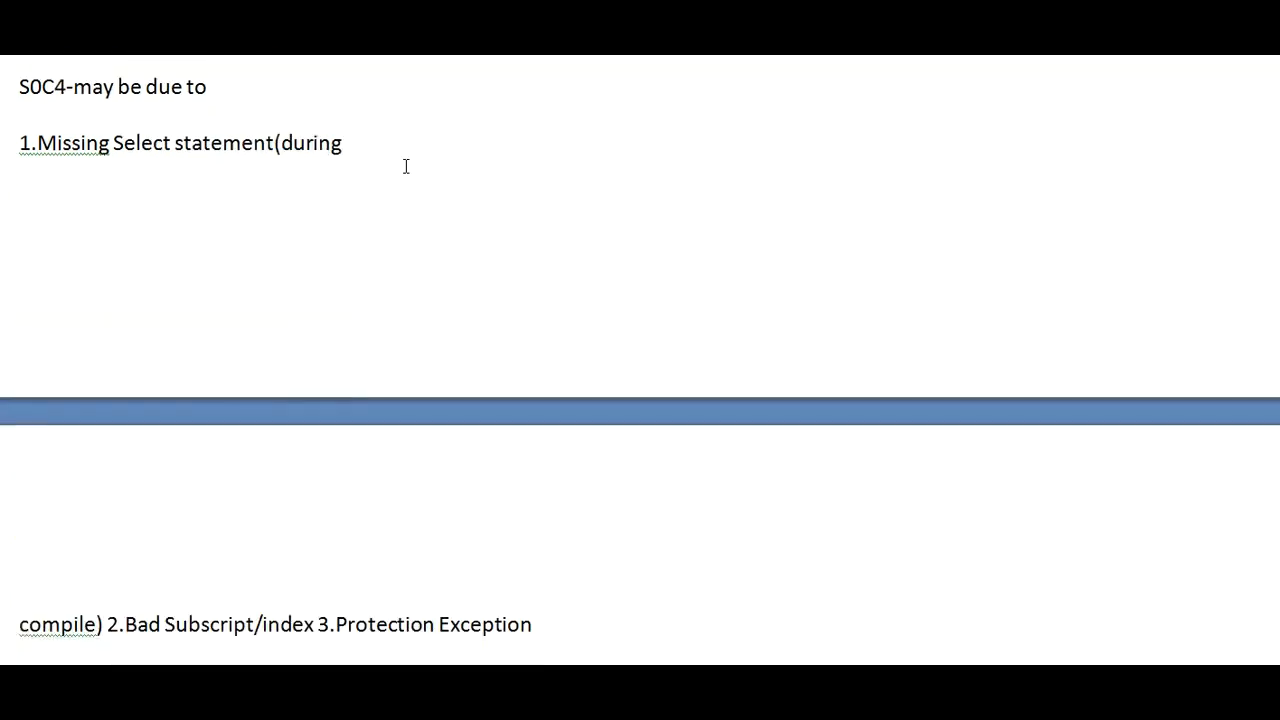
{"action": "left_click", "coordinate": [85, 624]}
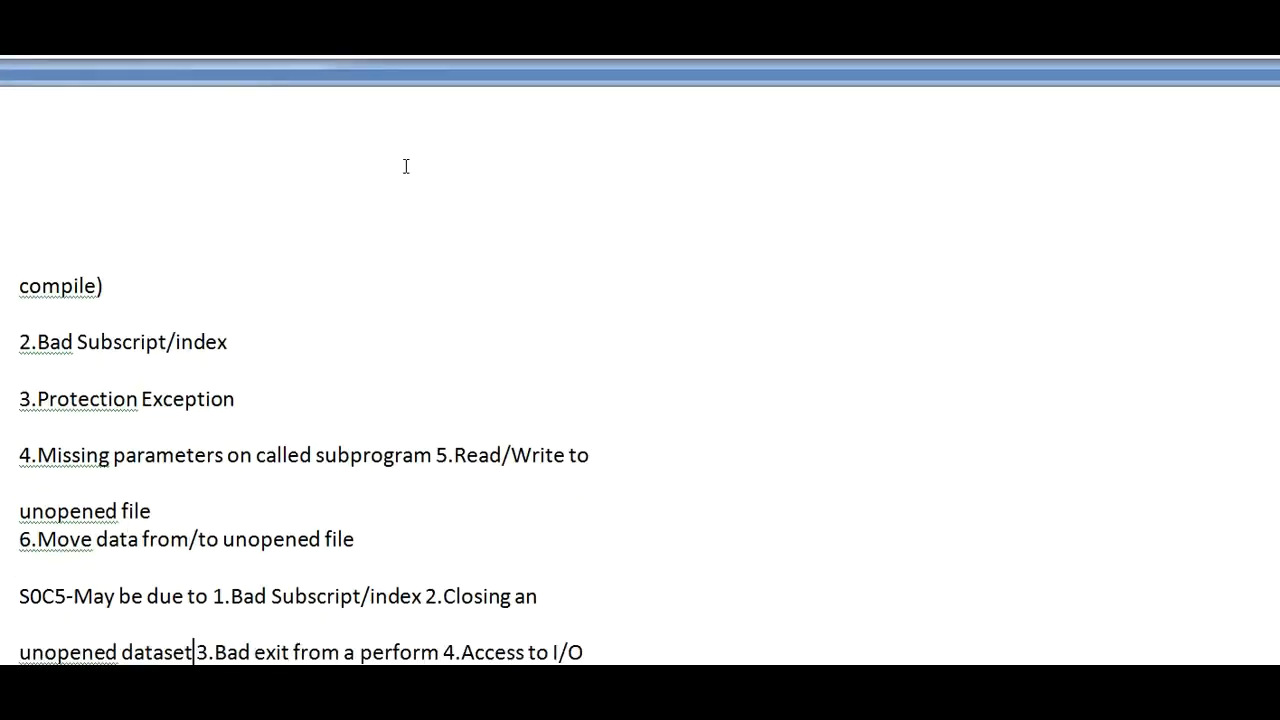
Start '1.Bad Subscript' on its own line, then reach the 3273*255 max-DD answer.
{"action": "left_click", "coordinate": [188, 596]}
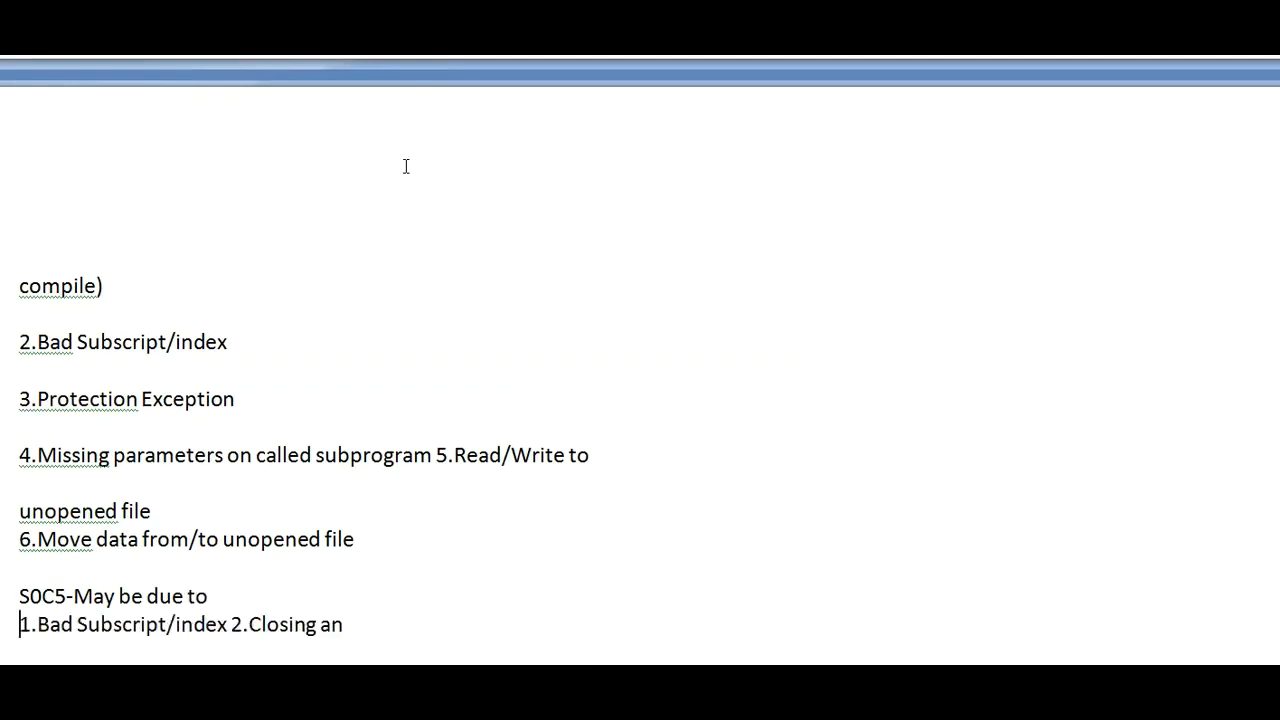
{"action": "scroll", "scroll_direction": "down", "scroll_amount": 3}
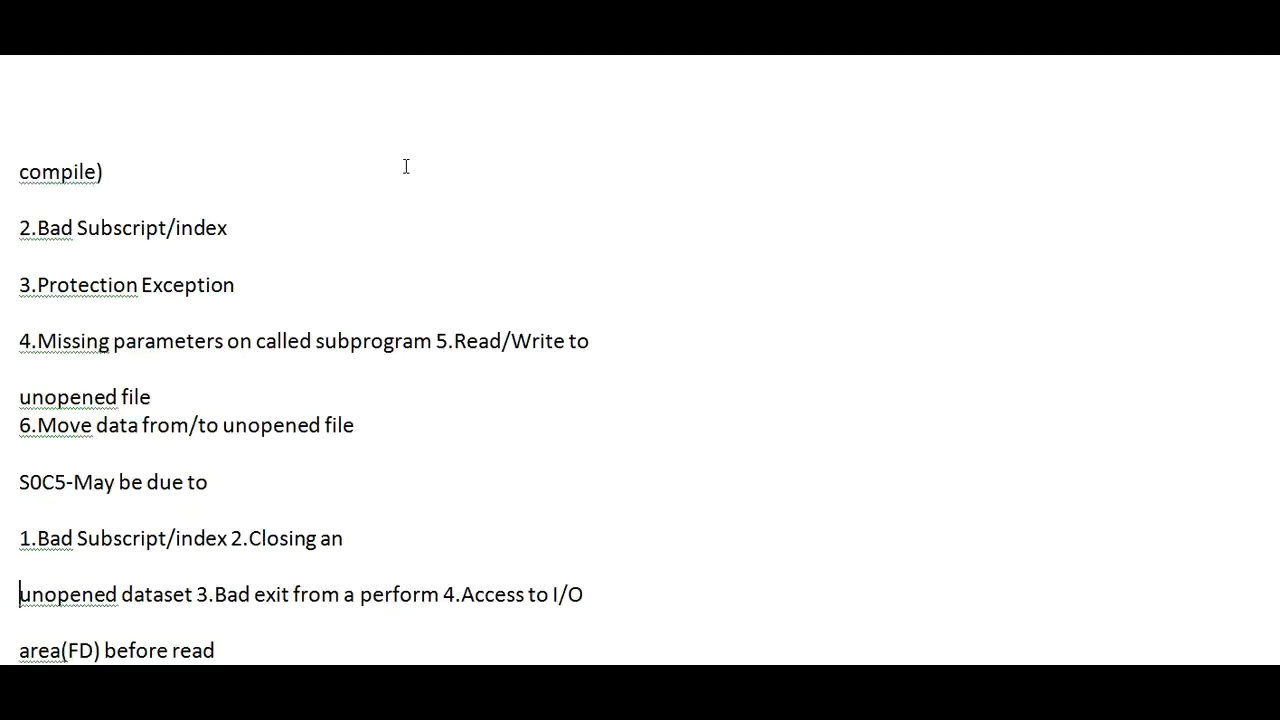
{"action": "scroll", "scroll_direction": "down", "scroll_amount": 3}
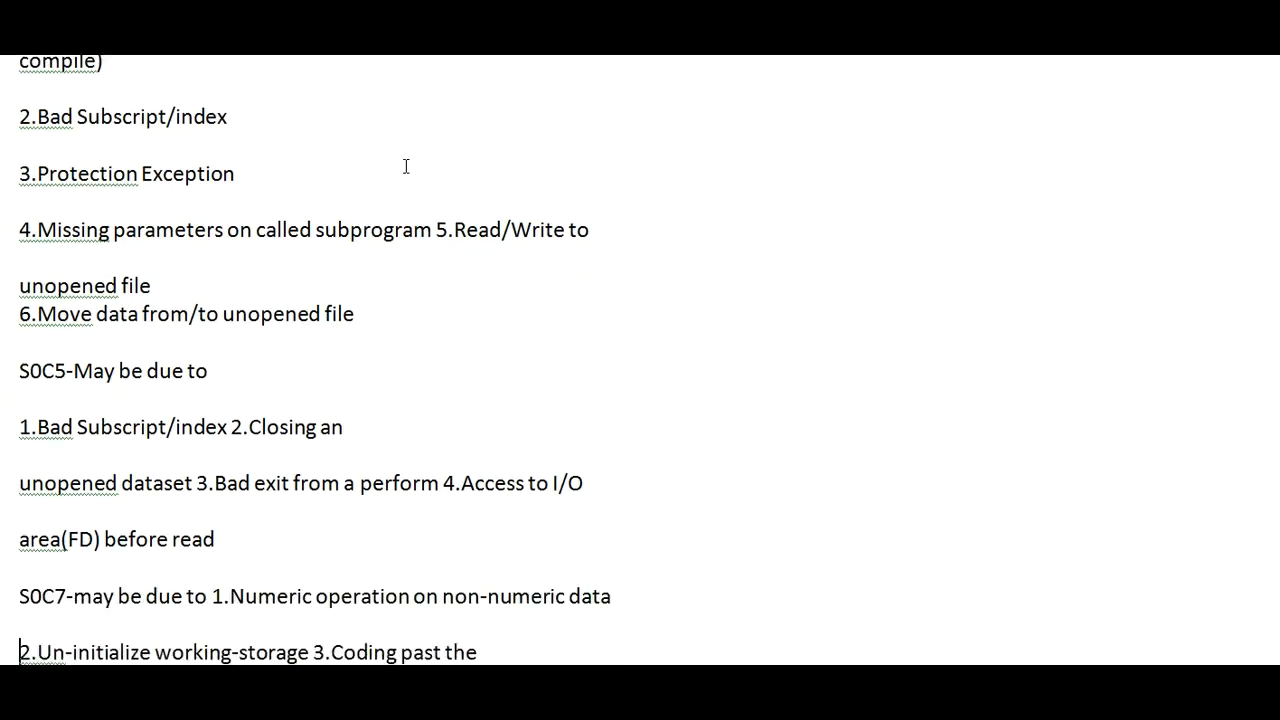
{"action": "scroll", "scroll_direction": "down", "scroll_amount": 3}
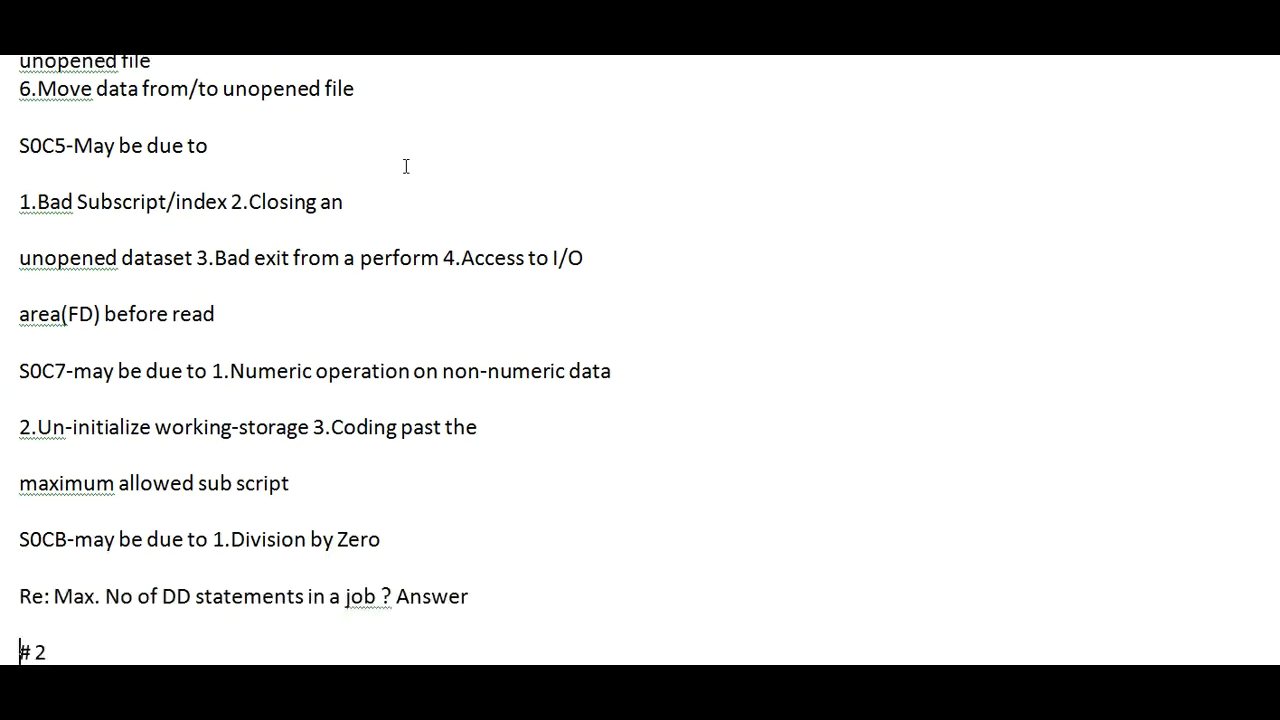
{"action": "scroll", "scroll_direction": "down", "scroll_amount": 3}
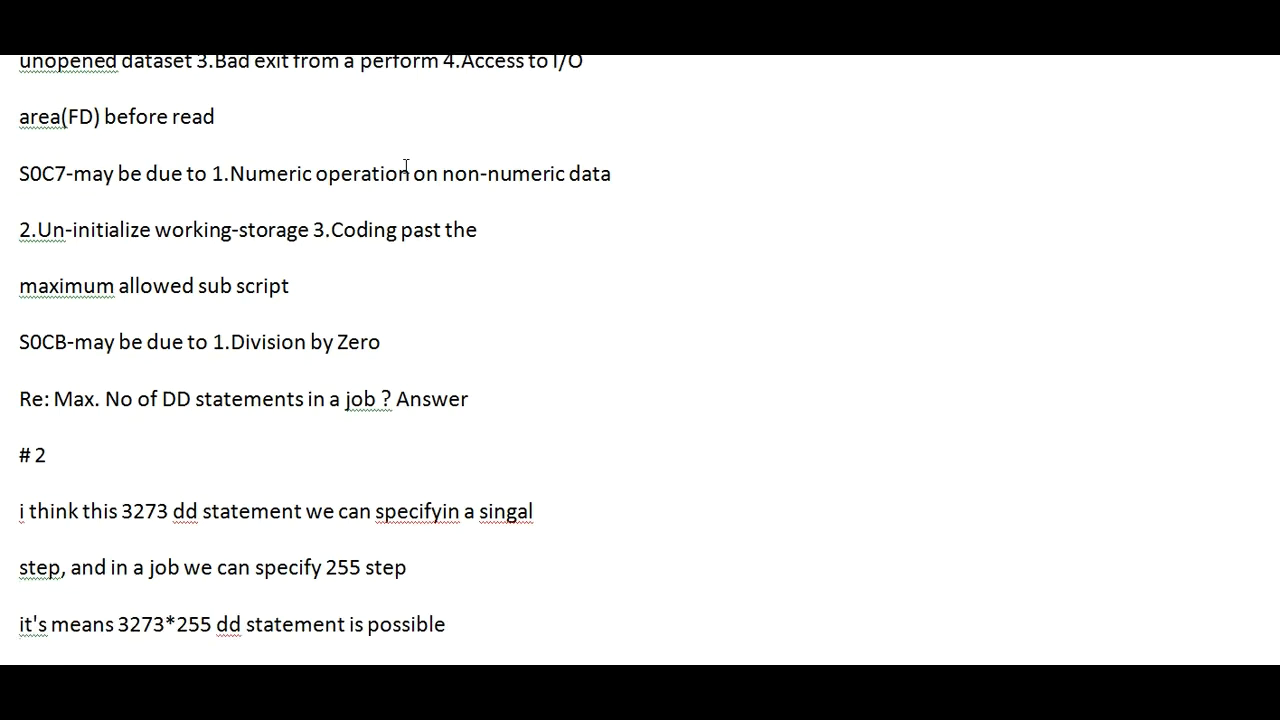
Scroll past the TYPERUN=SCAN and EJCK syntax-check answers to blocks, tracks and cylinders.
{"action": "scroll", "scroll_direction": "down", "scroll_amount": 3}
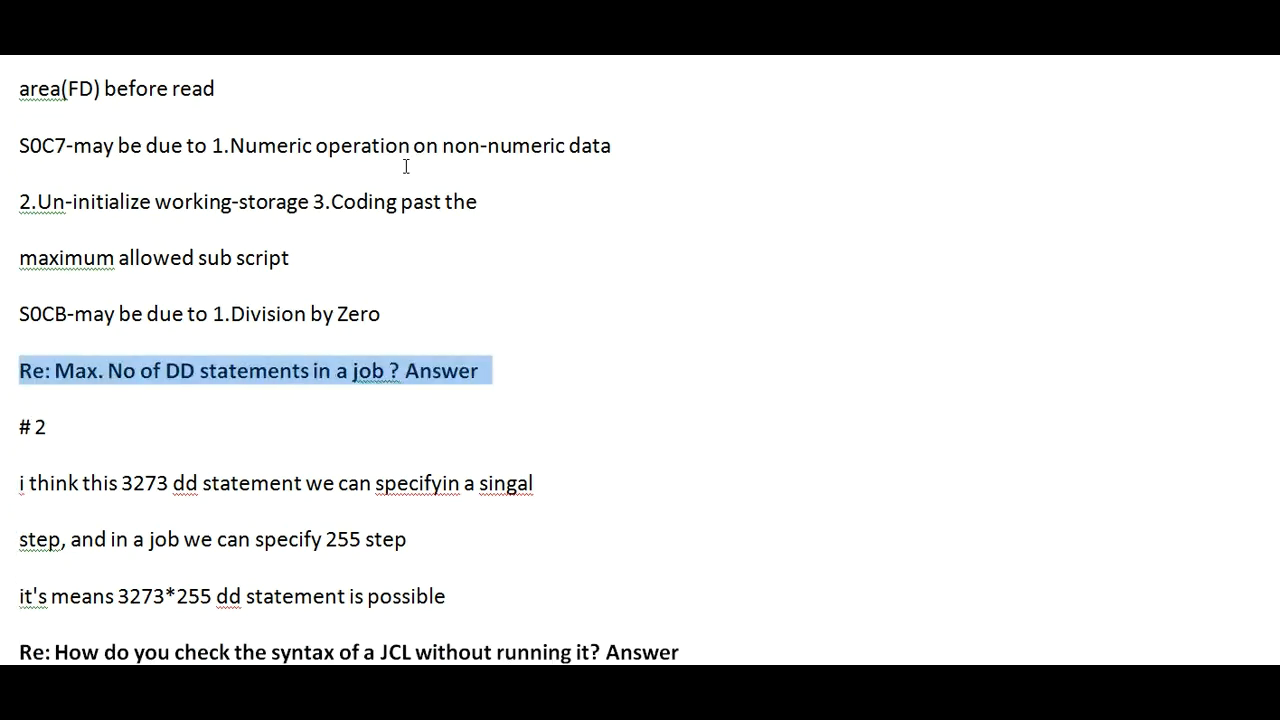
{"action": "scroll", "scroll_direction": "down", "scroll_amount": 3}
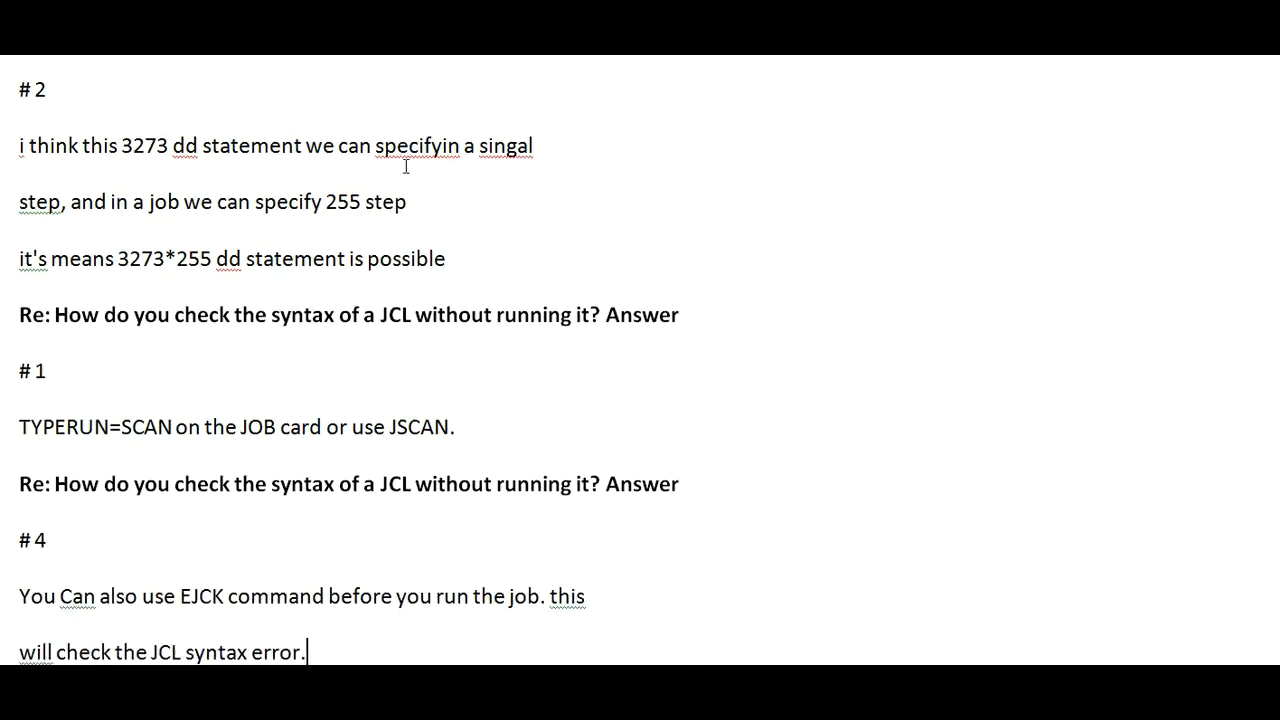
{"action": "scroll", "scroll_direction": "down", "scroll_amount": 3}
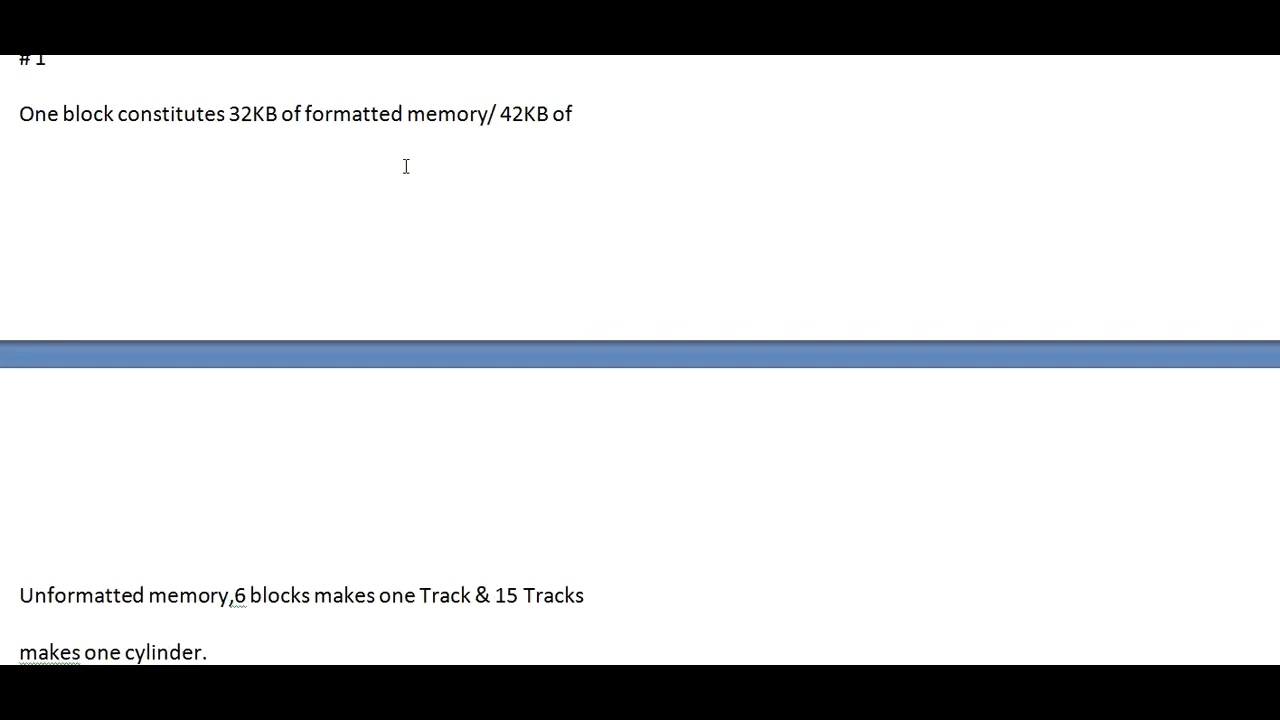
Review the DISP=(NEW,PASS,DELETE) answer, then return to the document title.
{"action": "left_click", "coordinate": [207, 651]}
{"action": "type", "text": "e: What is DISP= (NEW,PASS,DELETE)? Answer"}
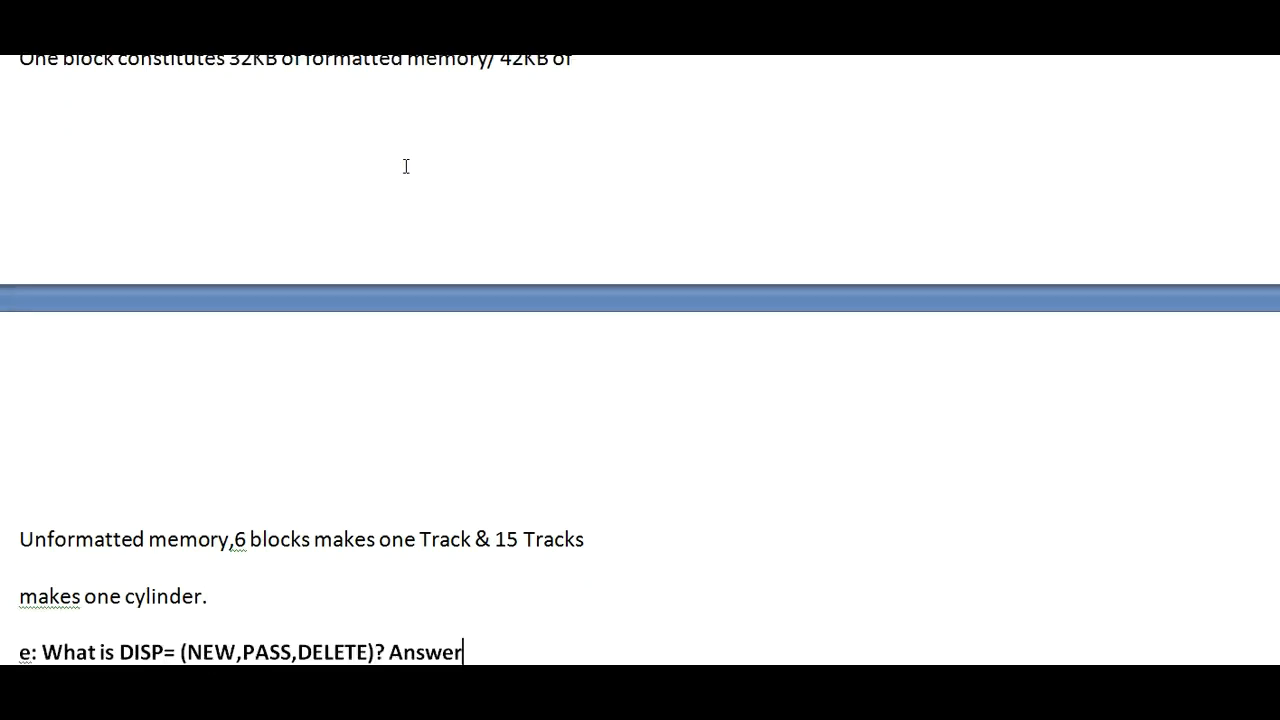
{"action": "scroll", "scroll_direction": "up", "scroll_amount": 3}
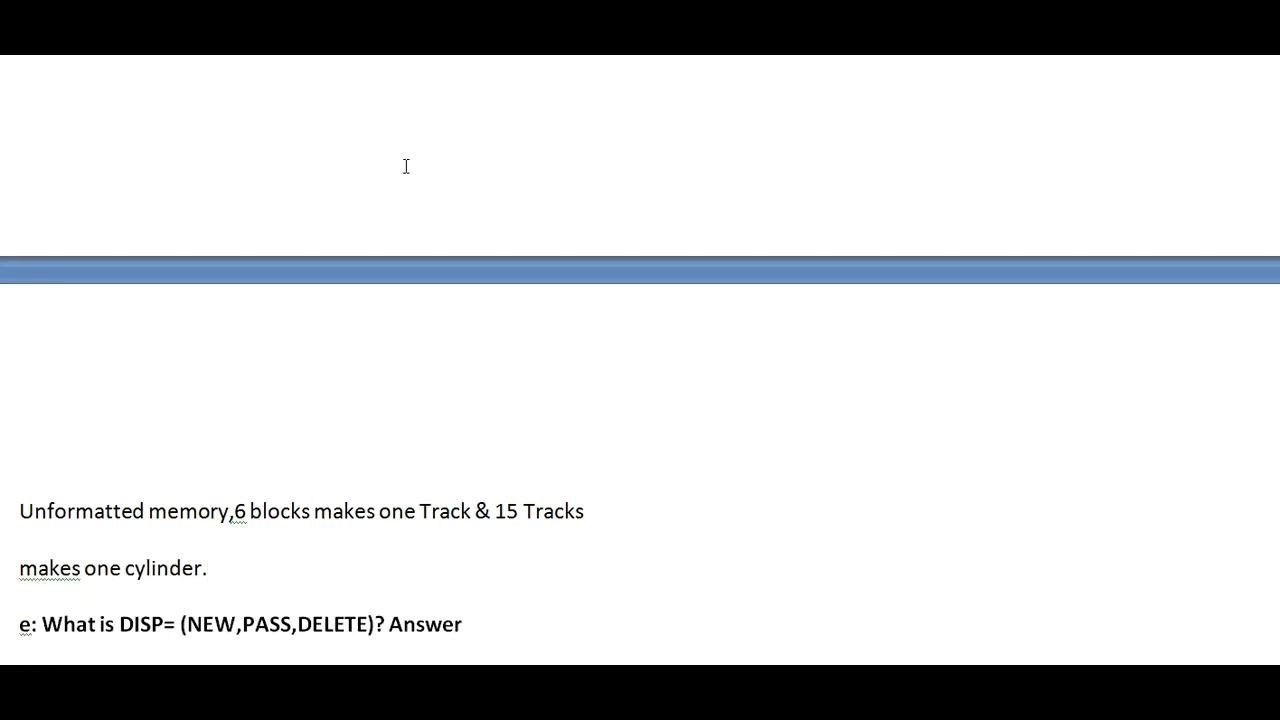
{"action": "scroll", "scroll_direction": "down", "scroll_amount": 3}
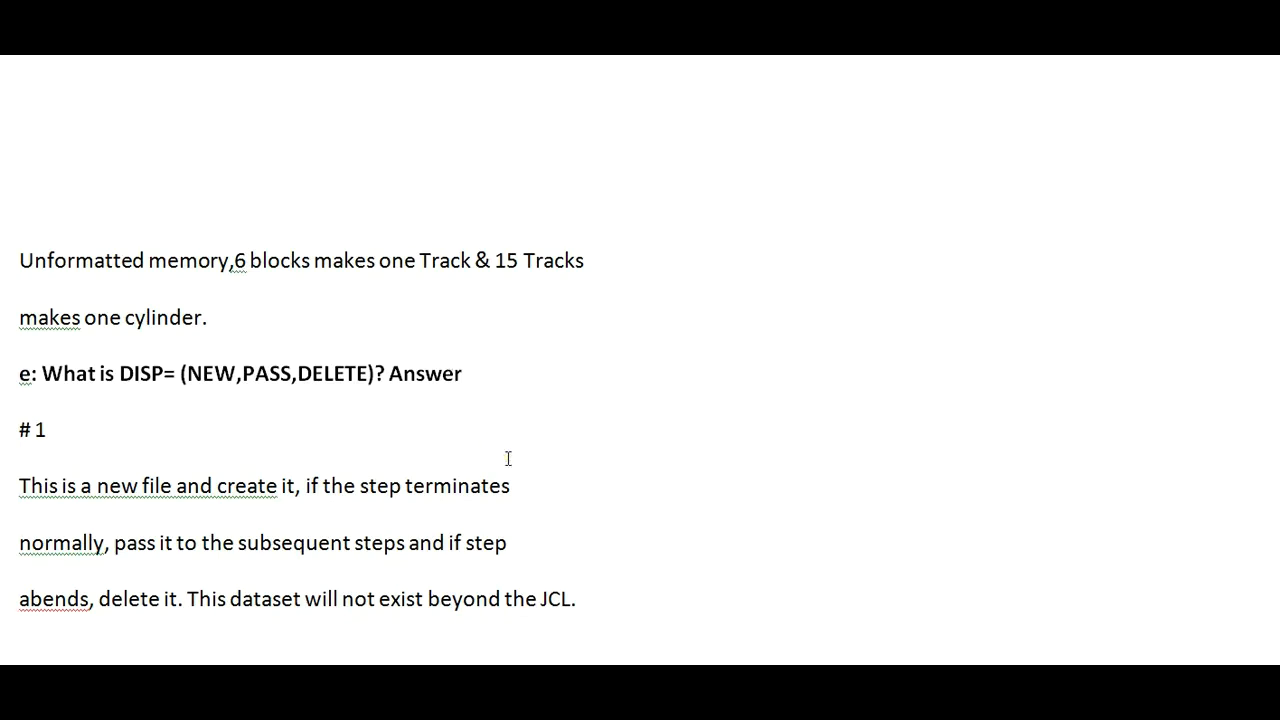
{"action": "scroll", "scroll_direction": "up", "scroll_amount": 3}
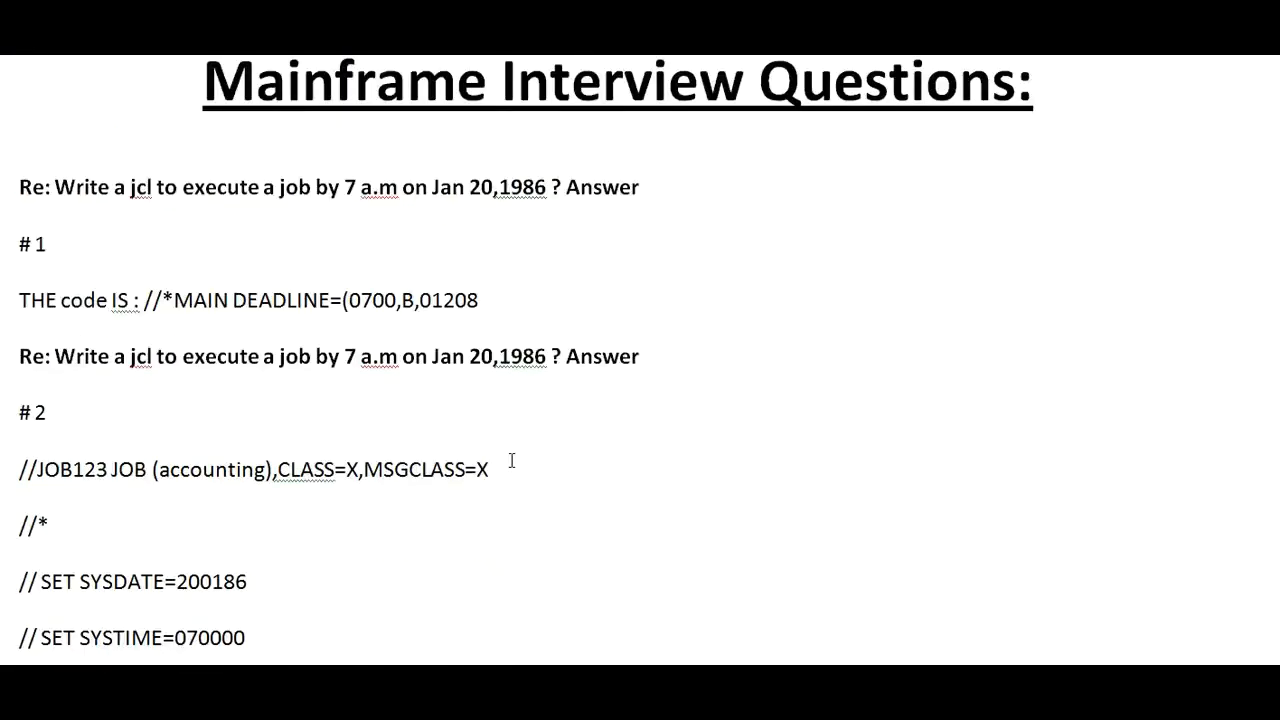
Bring TIME parameter answer #2 and its '1440 - 24 hrs' note back into view.
{"action": "scroll", "scroll_direction": "down", "scroll_amount": 3}
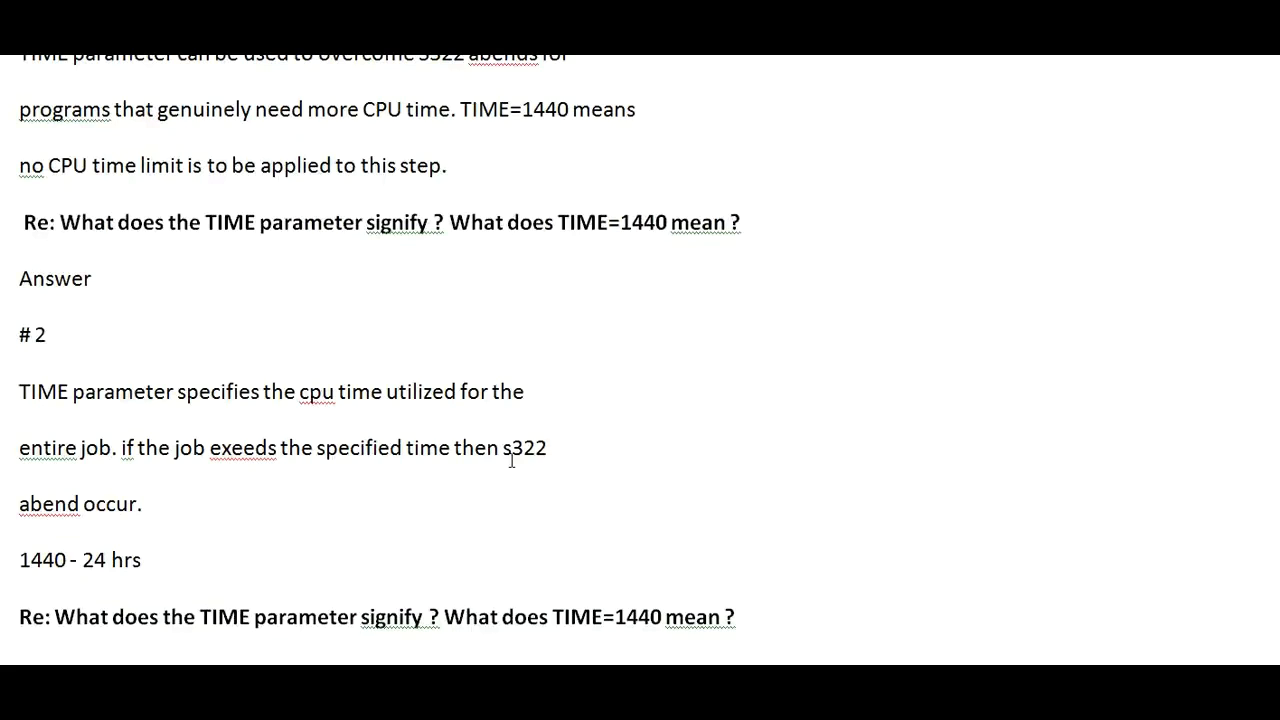
{"action": "mouse_move", "coordinate": [320, 533]}
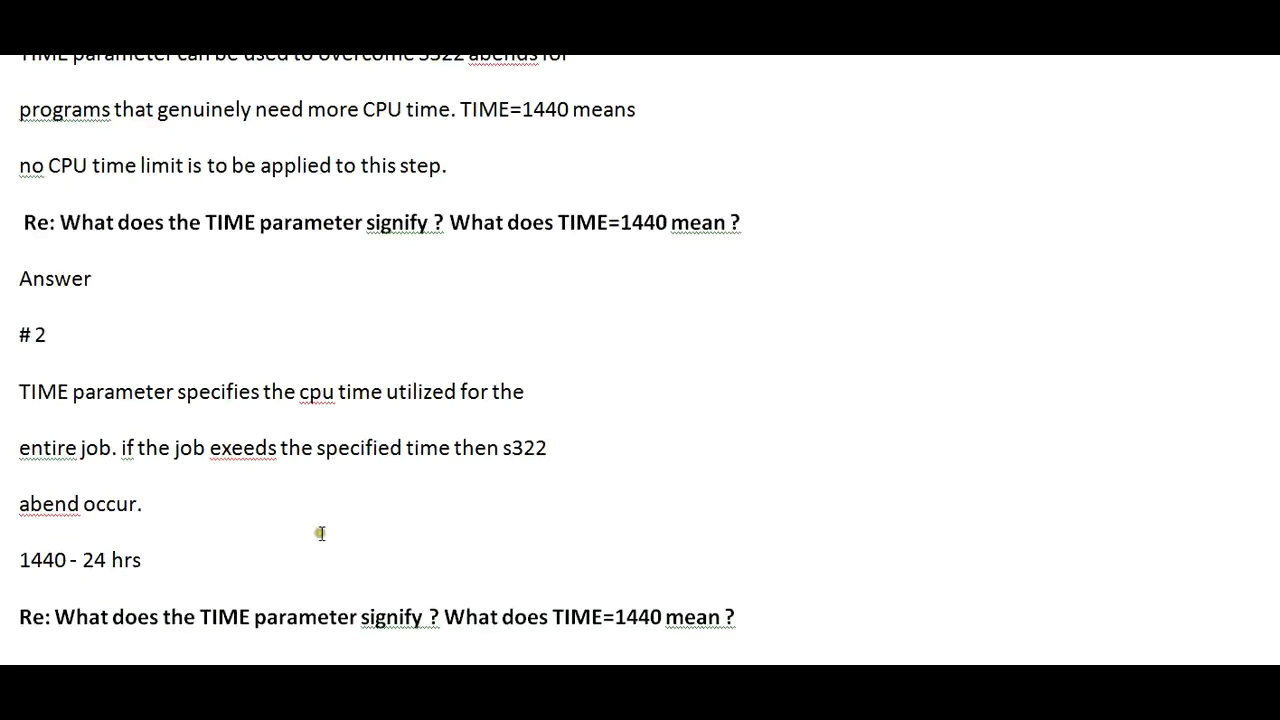